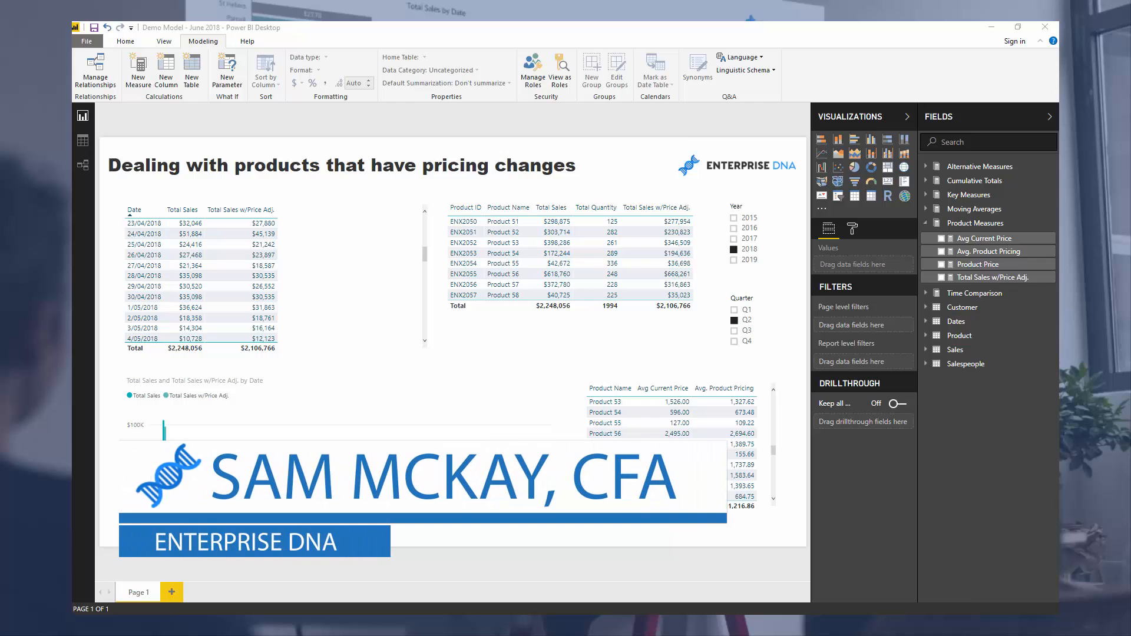
pyautogui.moveTo(965, 610)
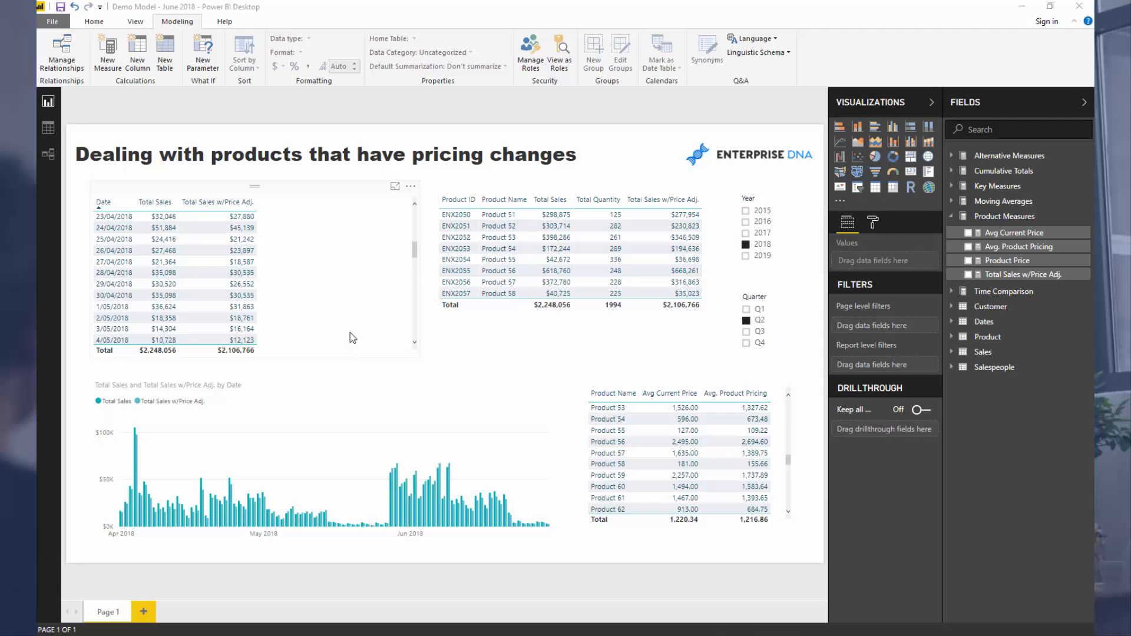
pyautogui.moveTo(347, 286)
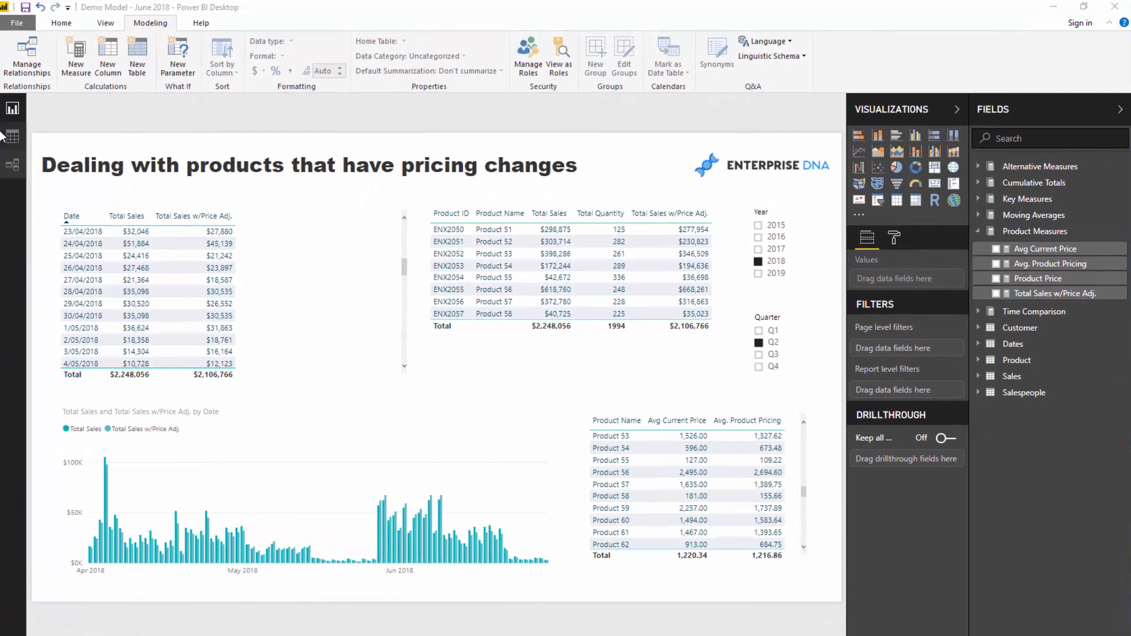
# Step: Show the Sales table in Data view and select its Quantity column
pyautogui.click(11, 137)
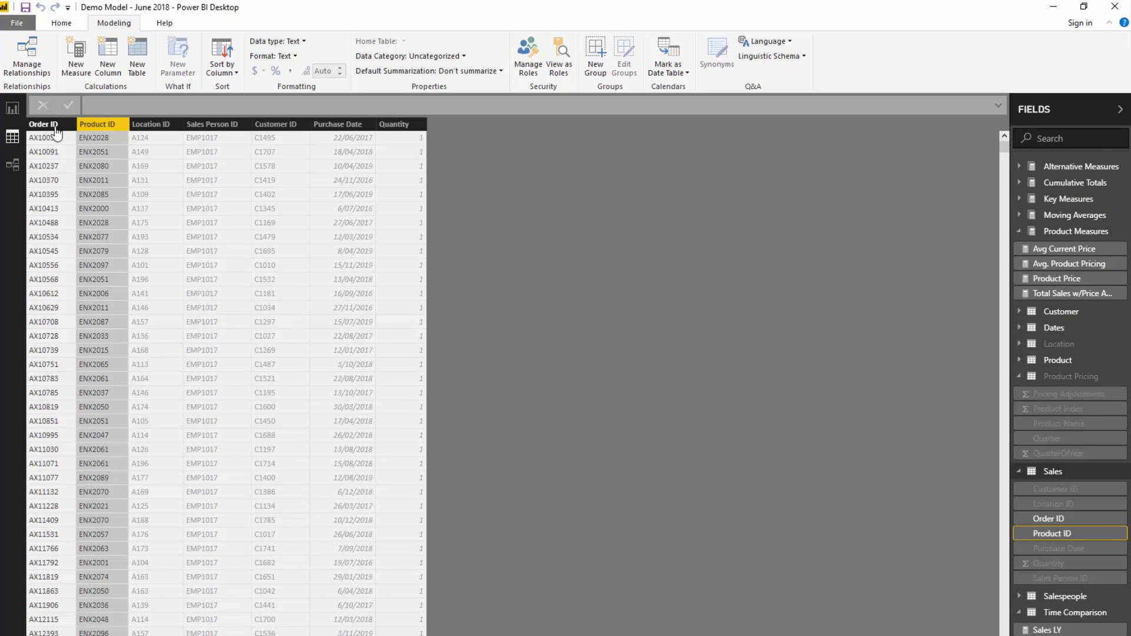
pyautogui.click(394, 124)
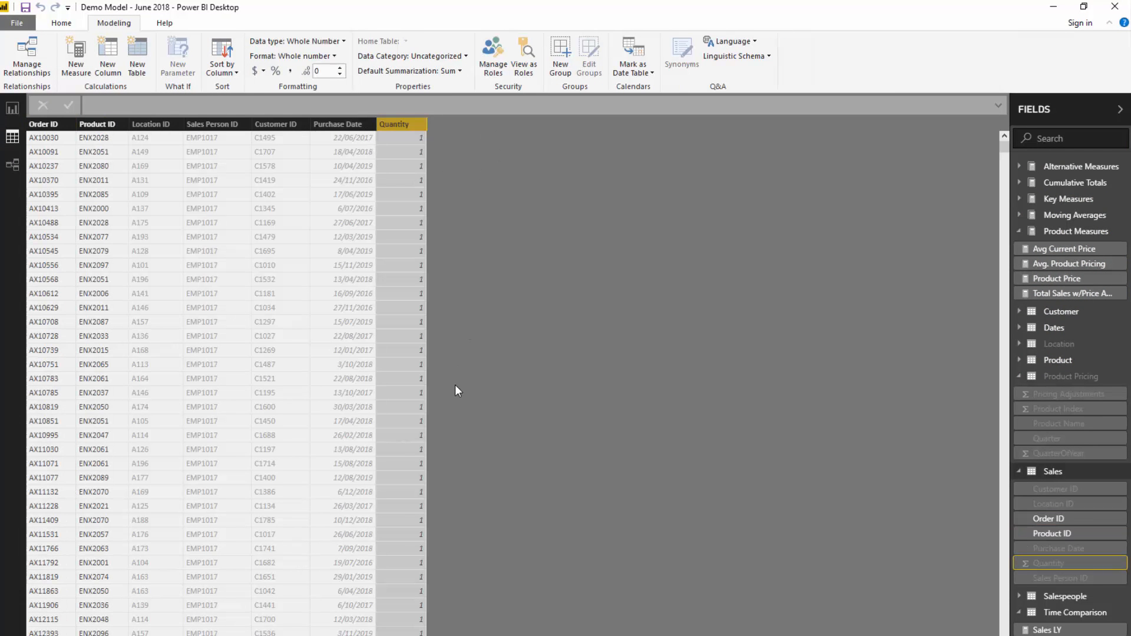
pyautogui.moveTo(231, 335)
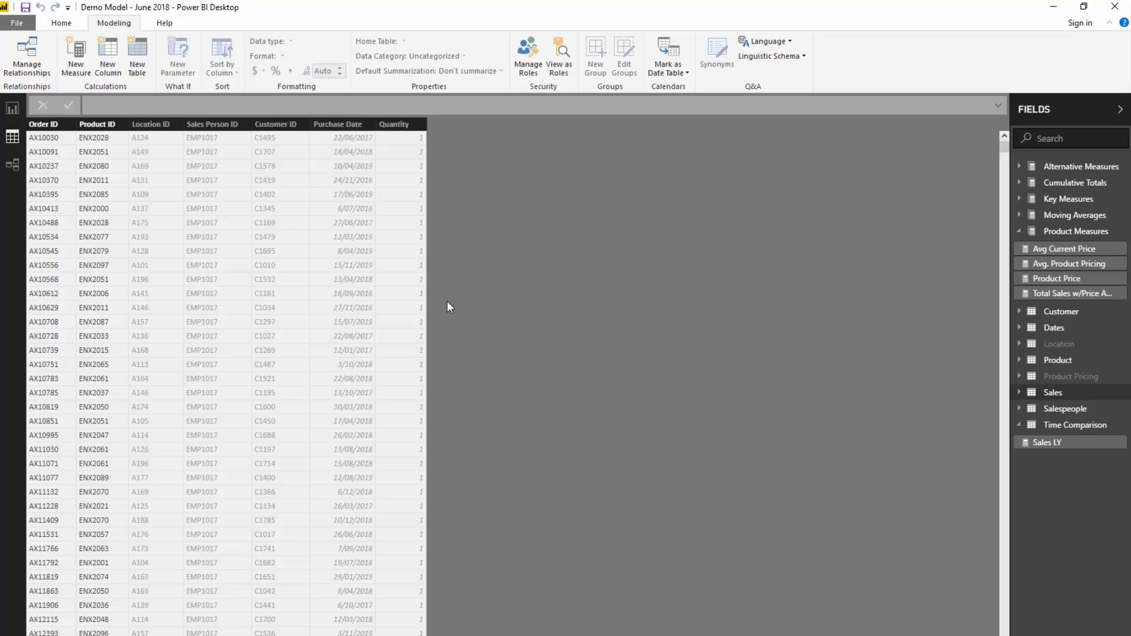
pyautogui.moveTo(371, 101)
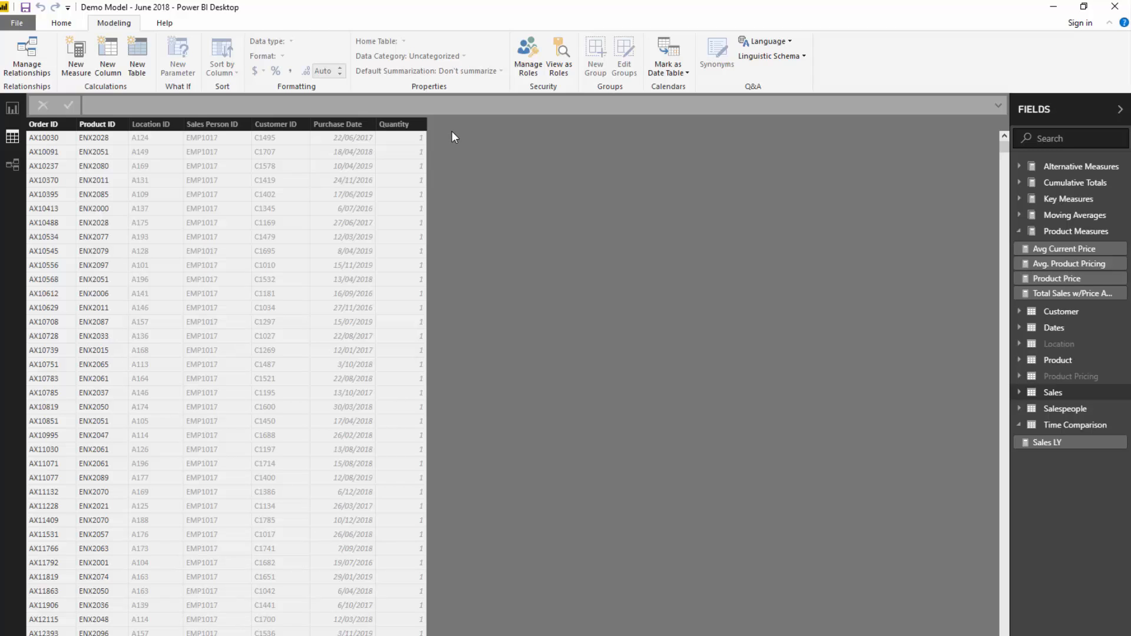
pyautogui.moveTo(534, 168)
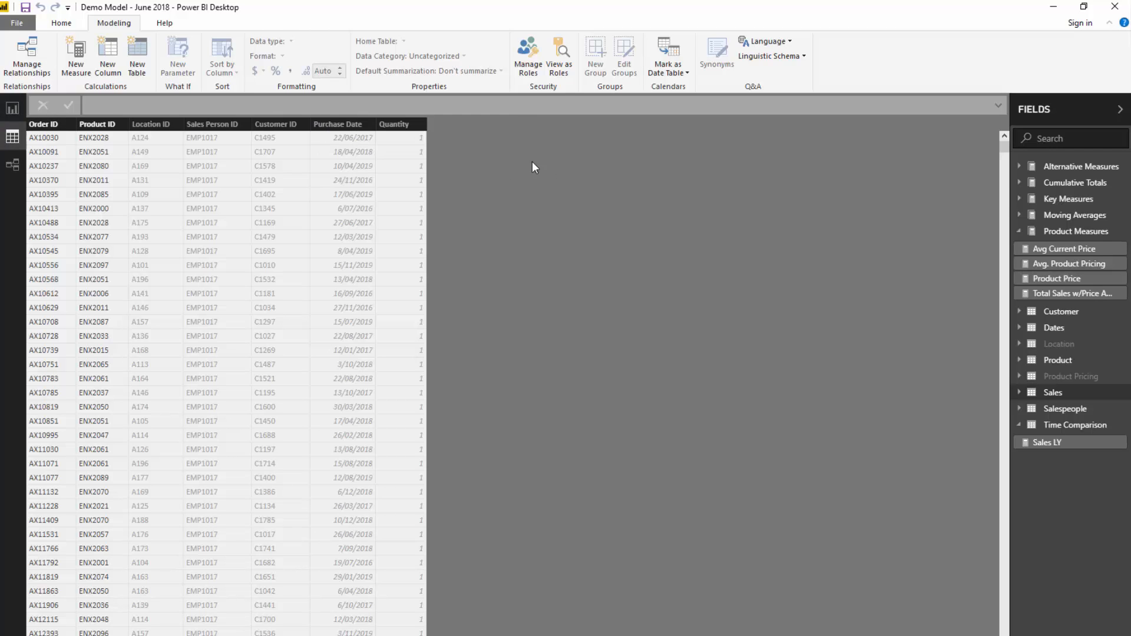
pyautogui.moveTo(626, 172)
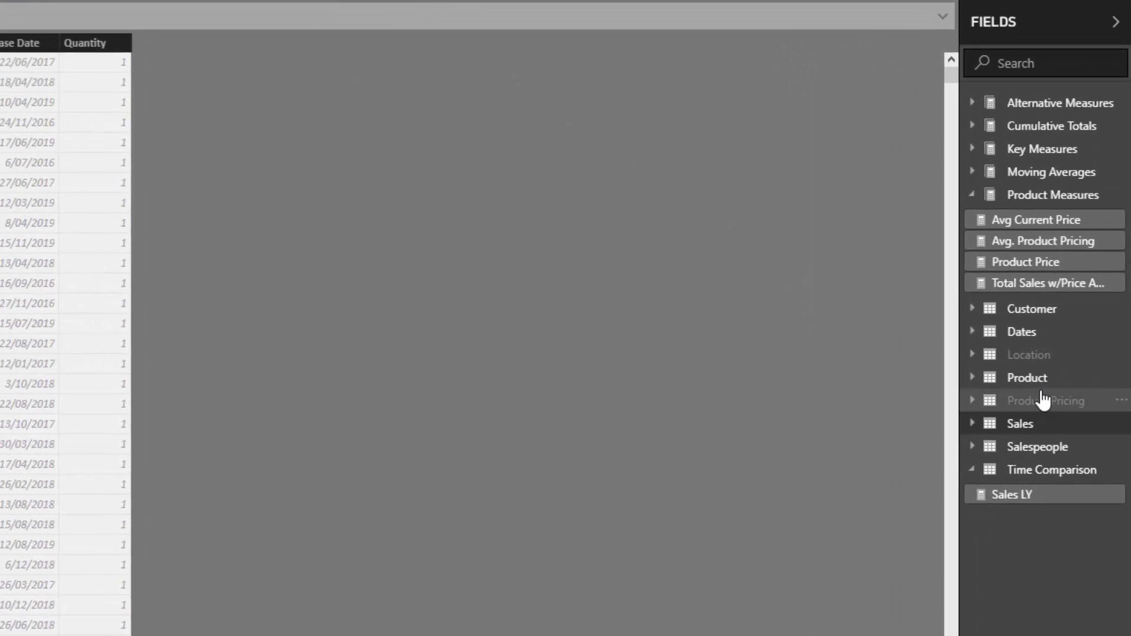
# Step: Return to the pricing-changes report page with the Product Pricing table in Fields
pyautogui.click(1050, 401)
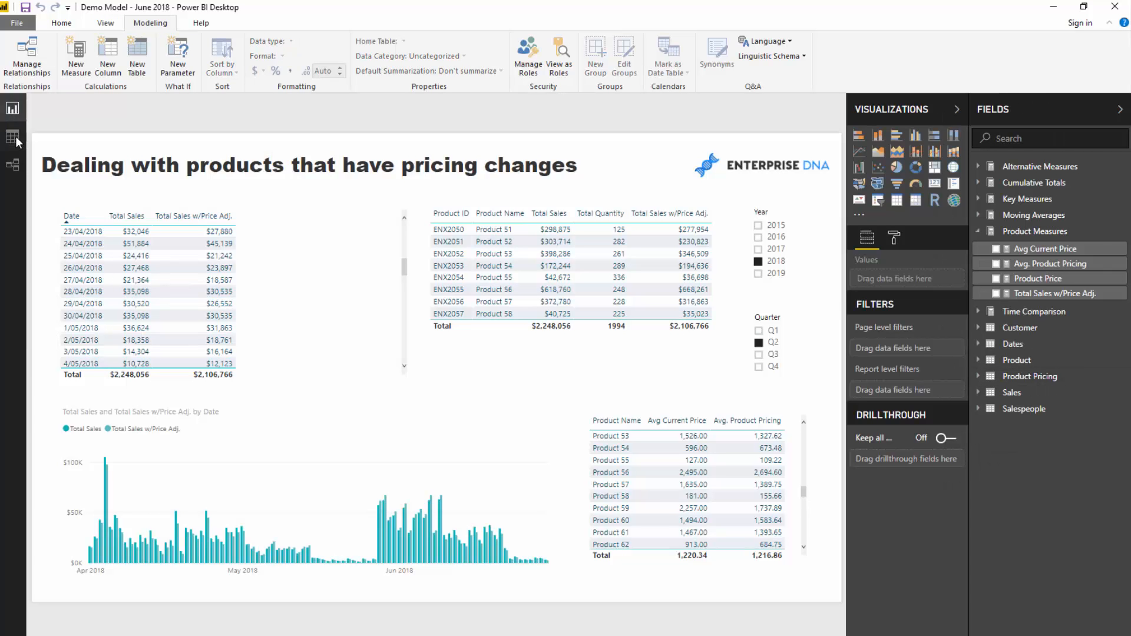
pyautogui.moveTo(12, 136)
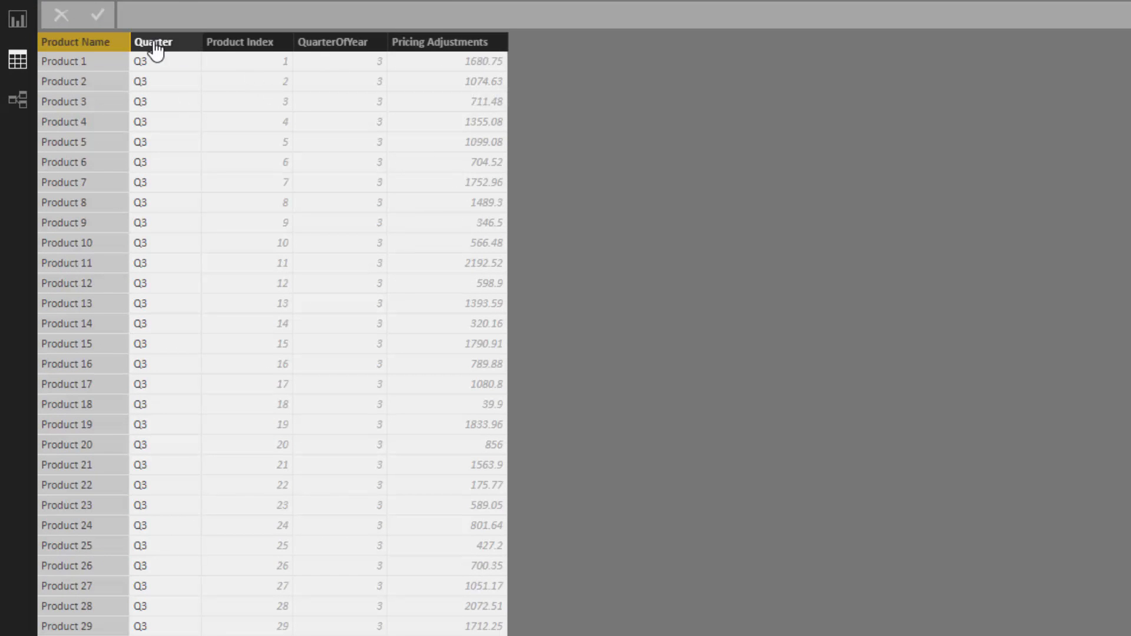
# Step: Select the Quarter column and scroll through the Q3 and Q4 adjustment rows per product
pyautogui.click(153, 41)
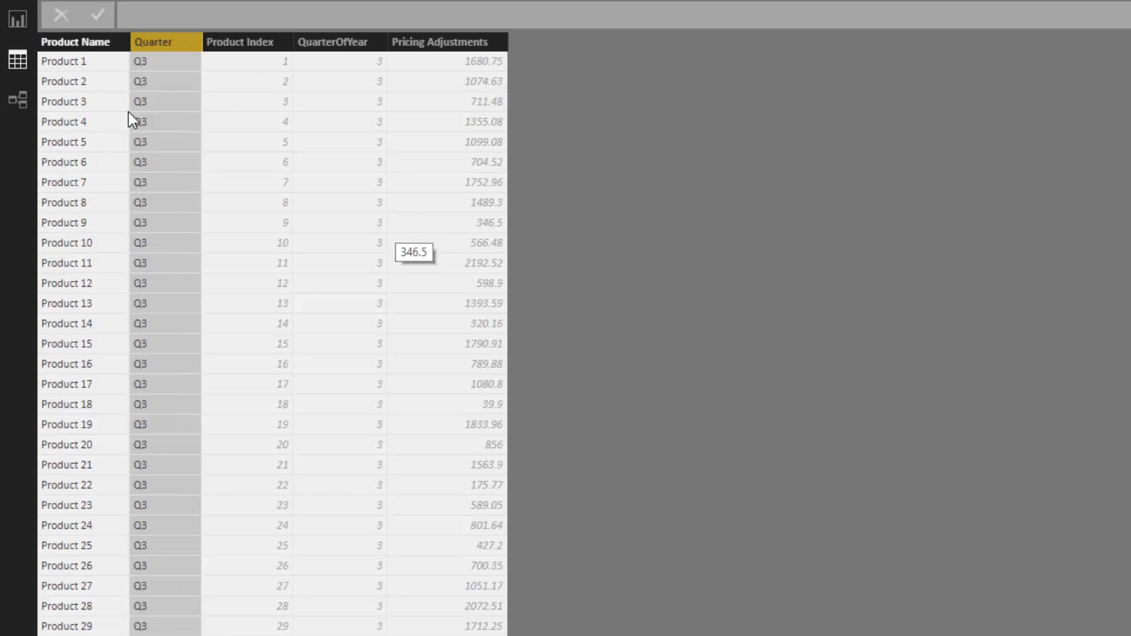
pyautogui.moveTo(193, 34)
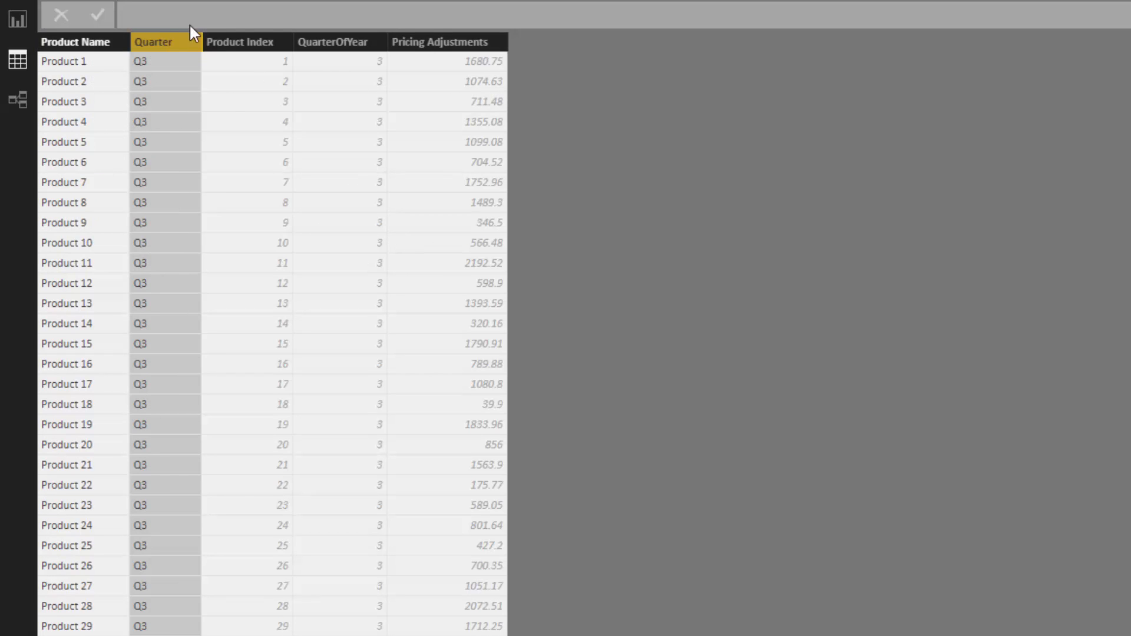
pyautogui.moveTo(182, 141)
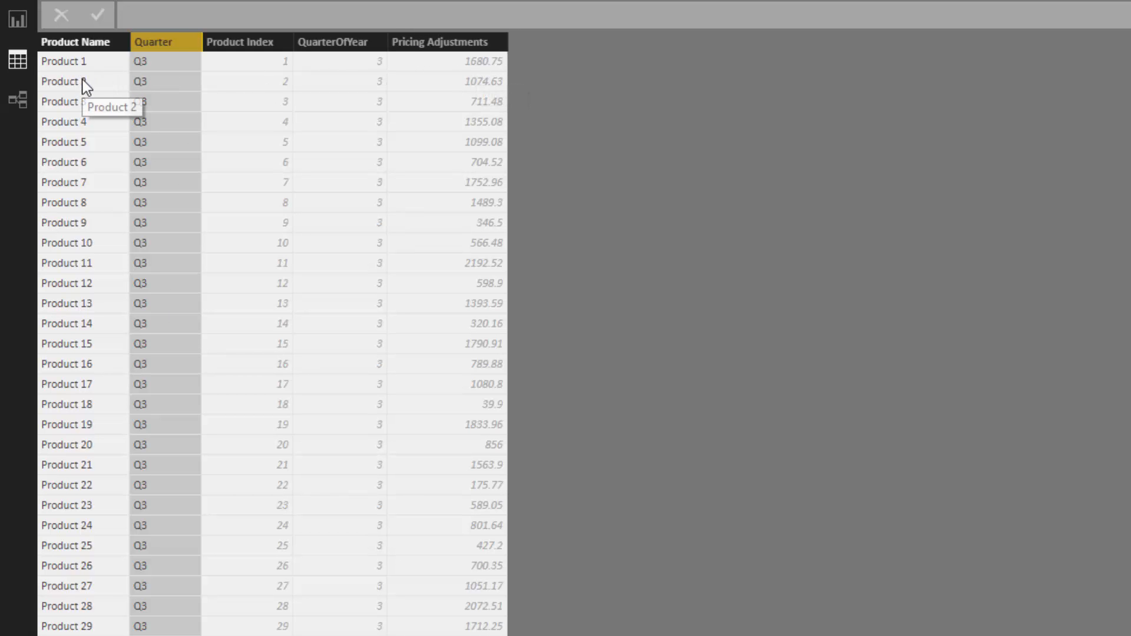
pyautogui.scroll(-3)
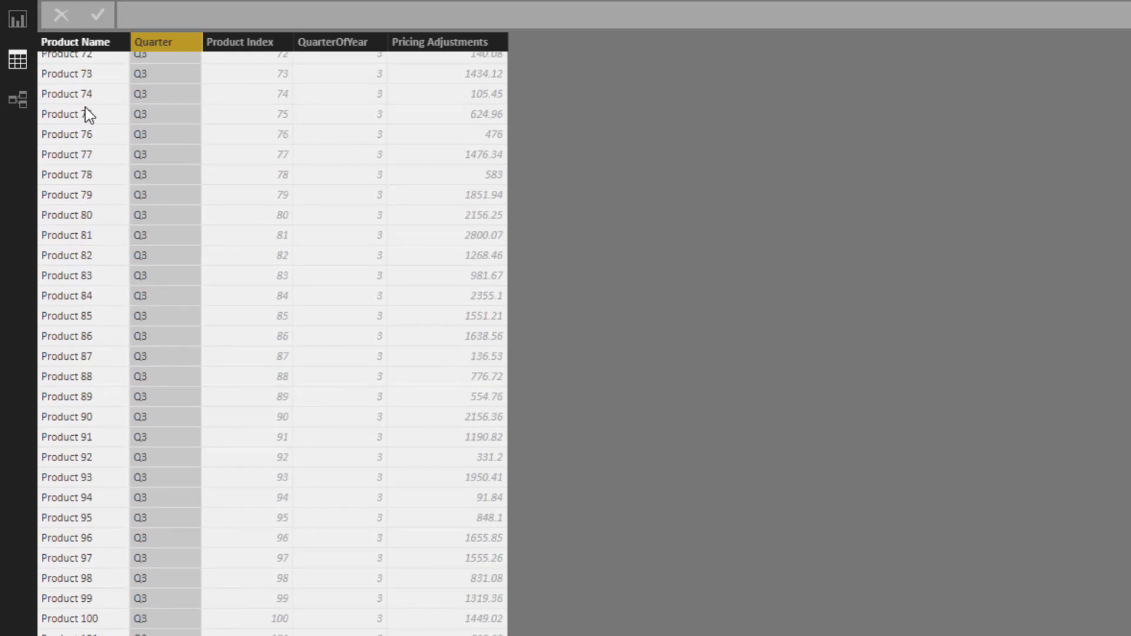
pyautogui.scroll(-3)
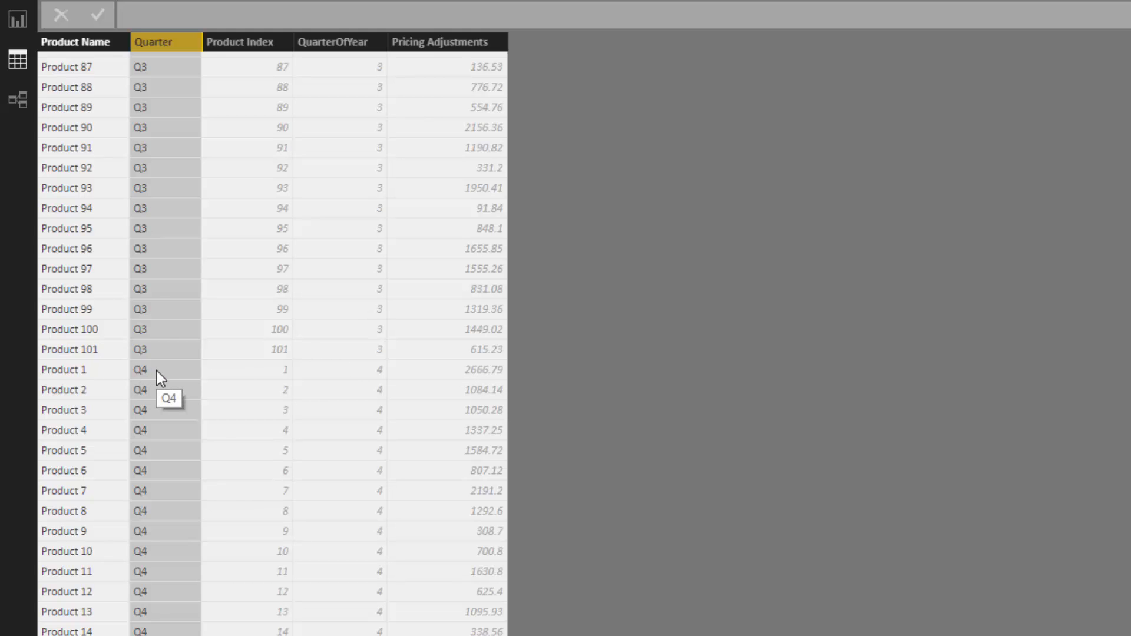
pyautogui.moveTo(481, 376)
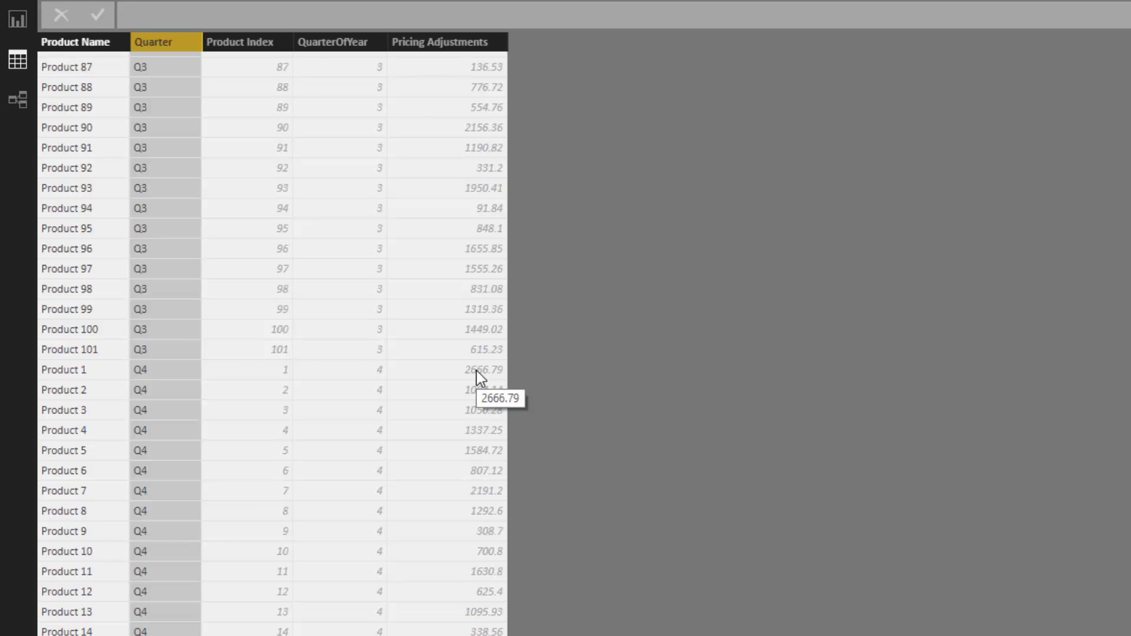
pyautogui.click(17, 167)
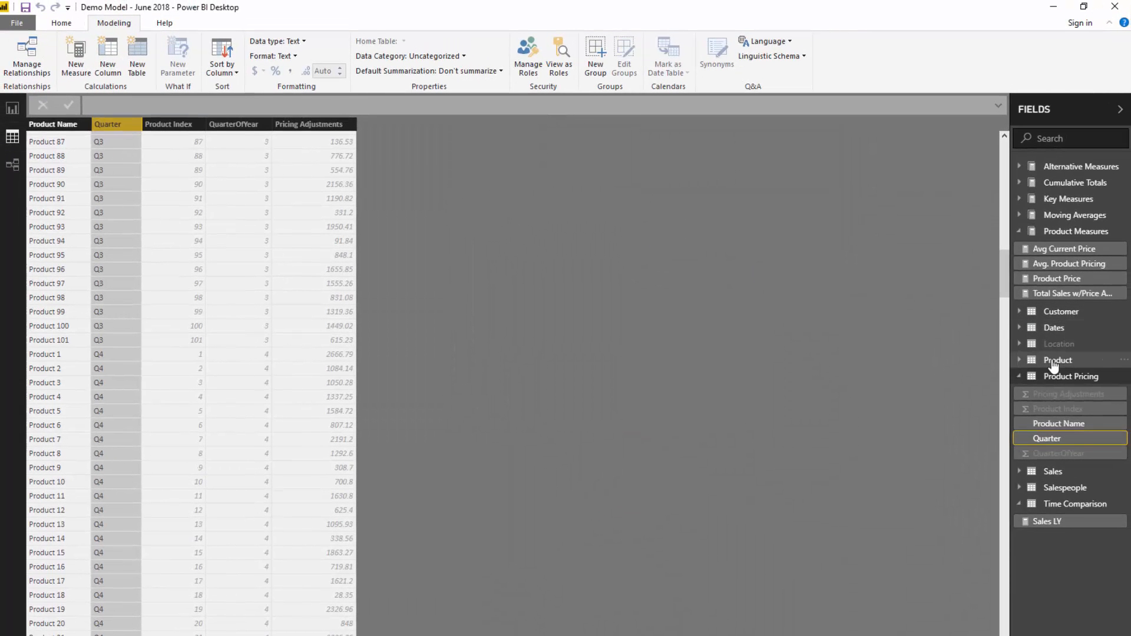
# Step: Browse the Product and Product Pricing table rows, then show the model diagram
pyautogui.click(1071, 375)
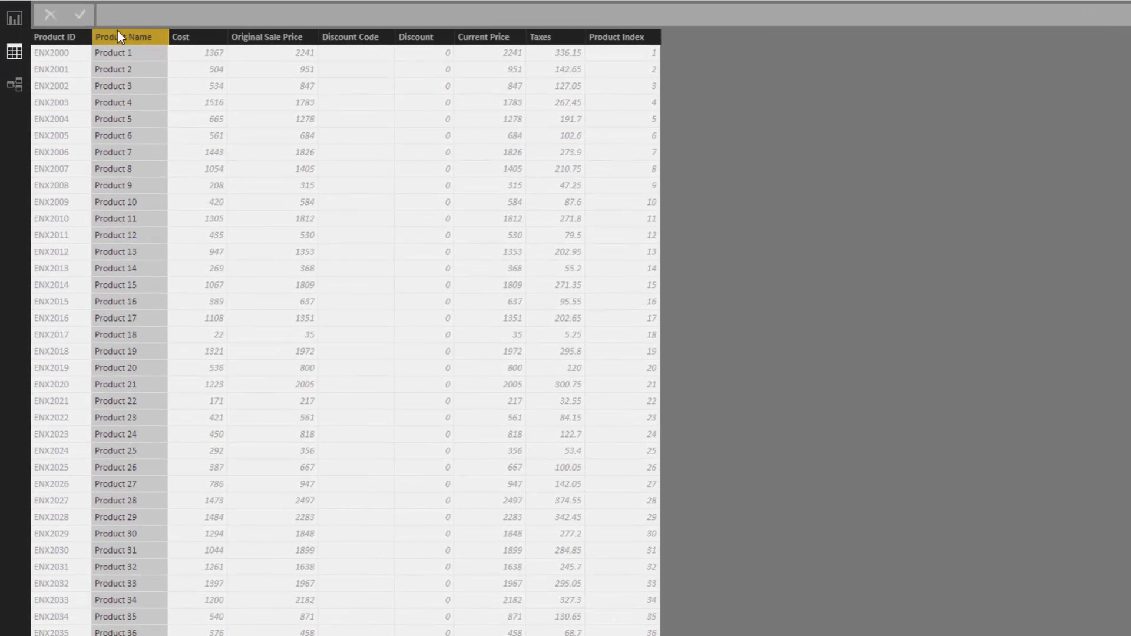
pyautogui.scroll(-3)
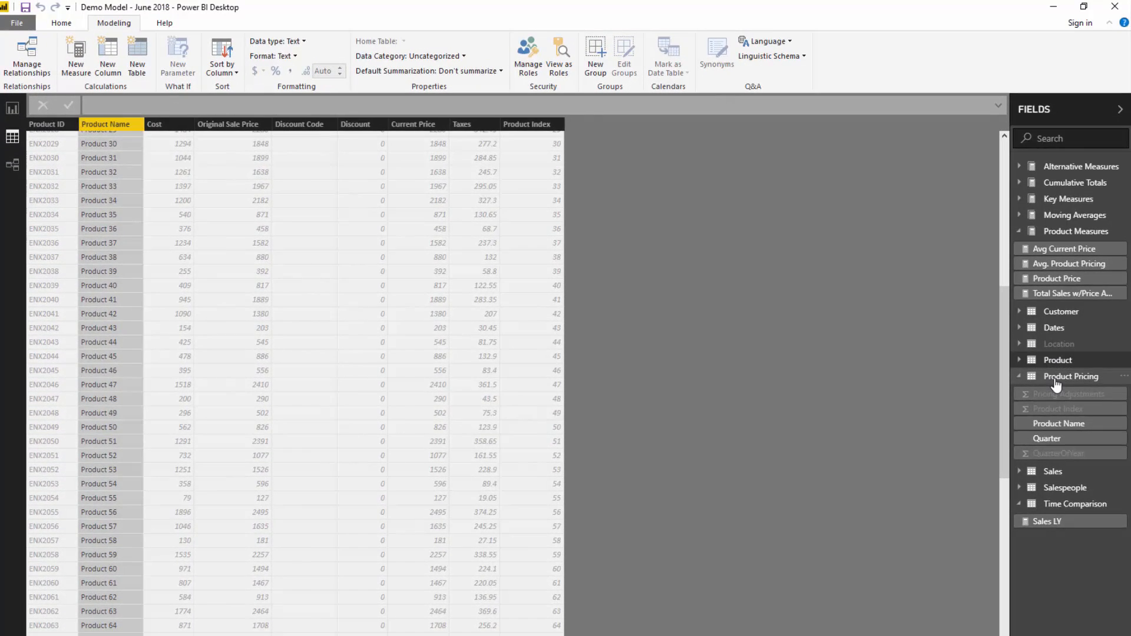
pyautogui.click(1071, 376)
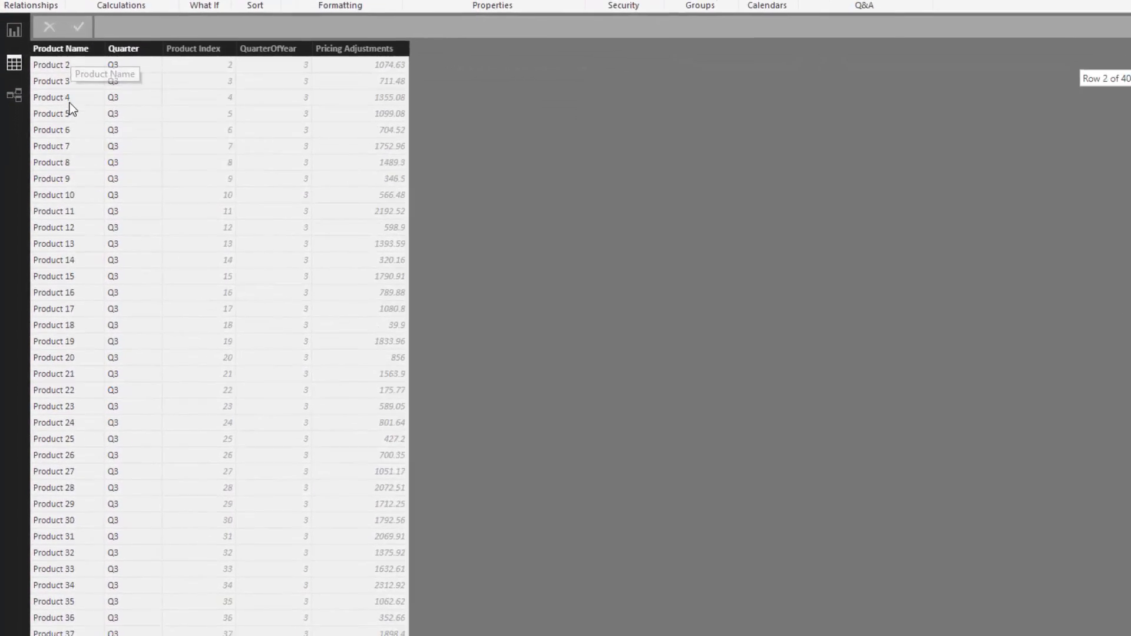
pyautogui.scroll(-3)
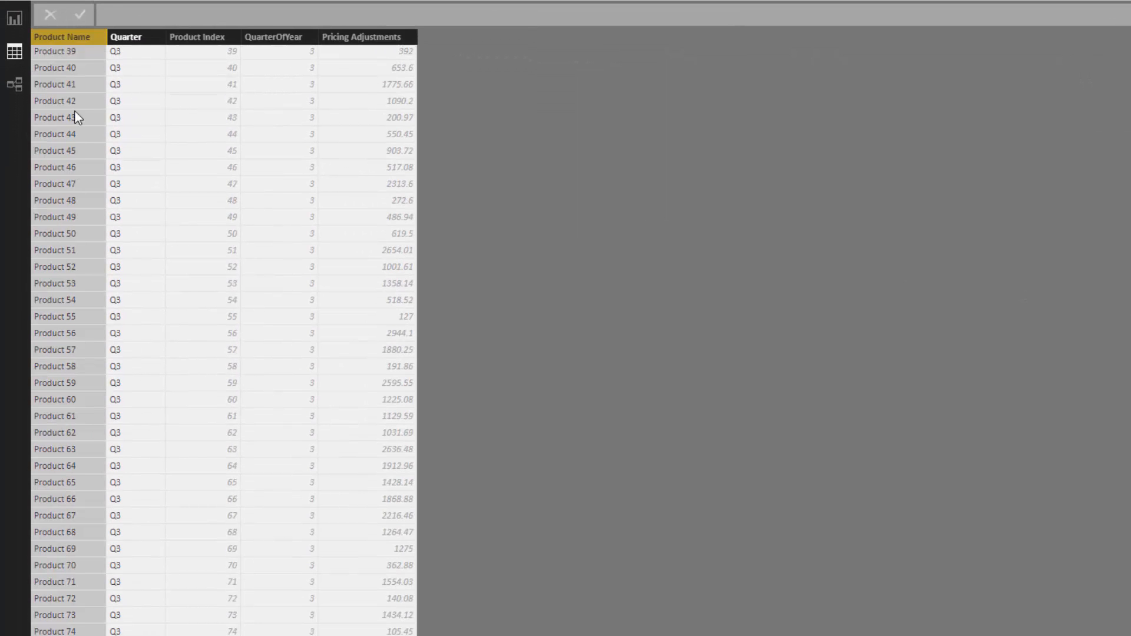
pyautogui.click(13, 152)
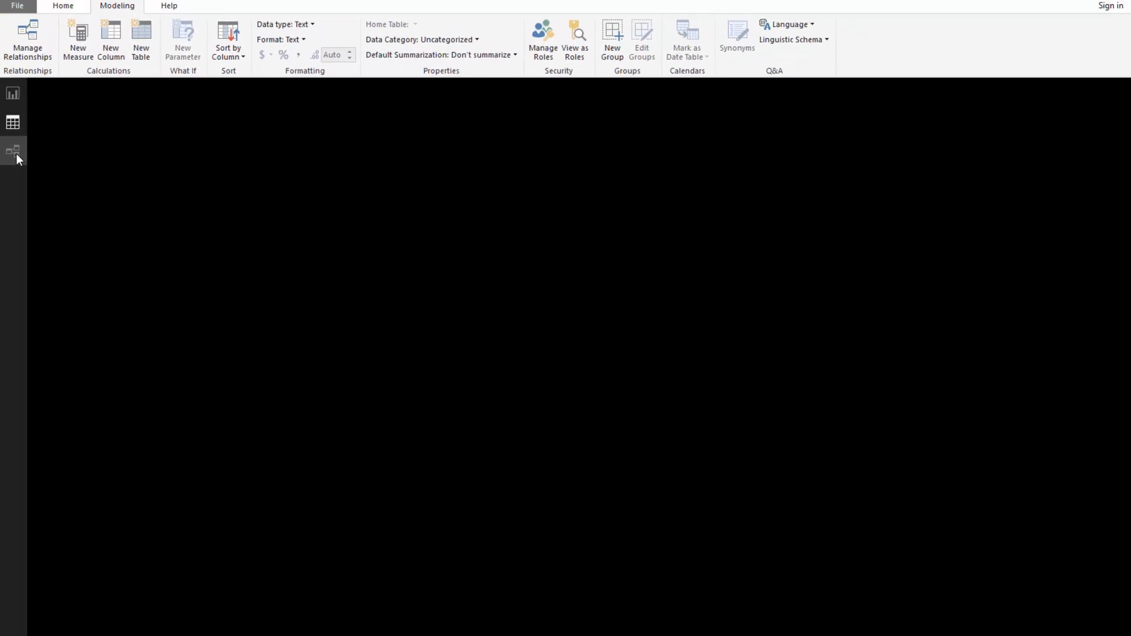
# Step: Inspect the Product Pricing links to Product and Sales, then return to the report page
pyautogui.click(13, 151)
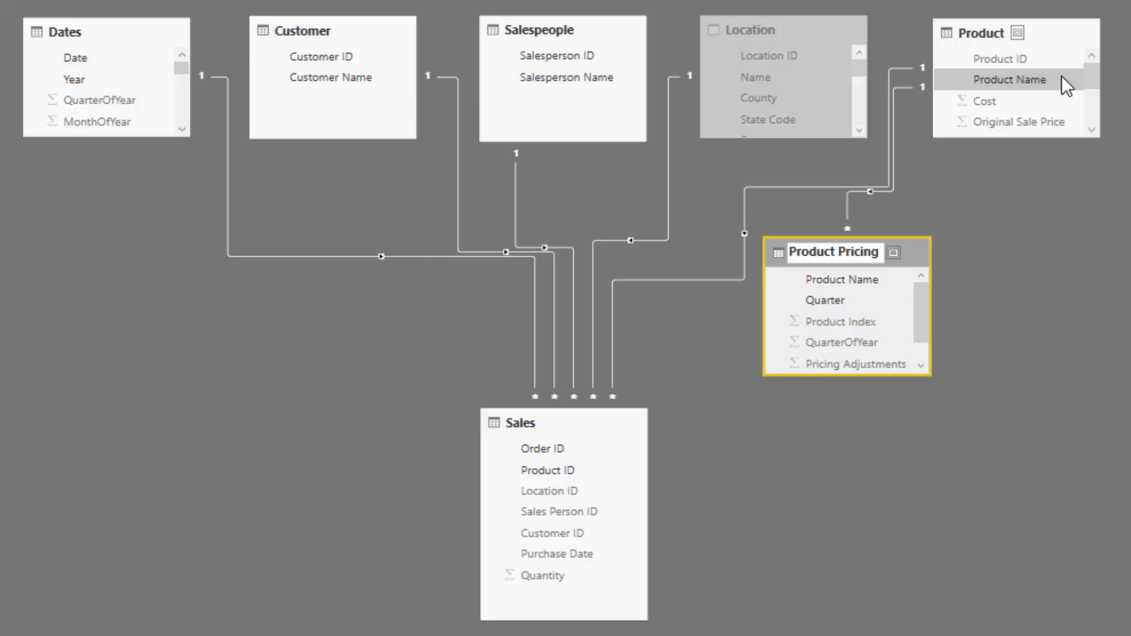
pyautogui.moveTo(1058, 279)
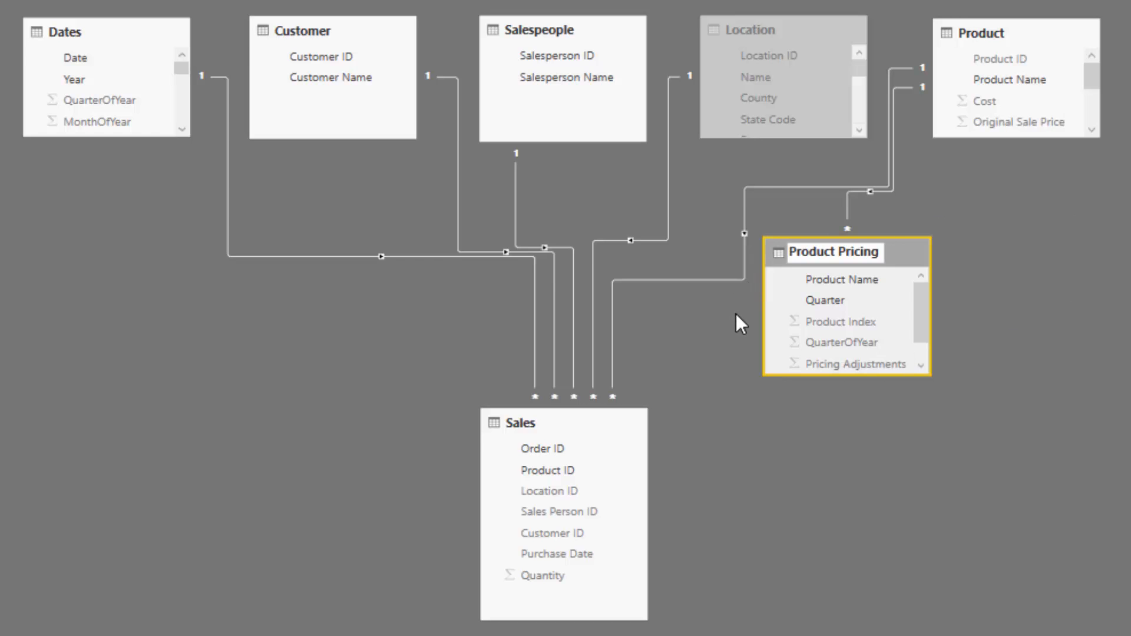
pyautogui.doubleClick(834, 253)
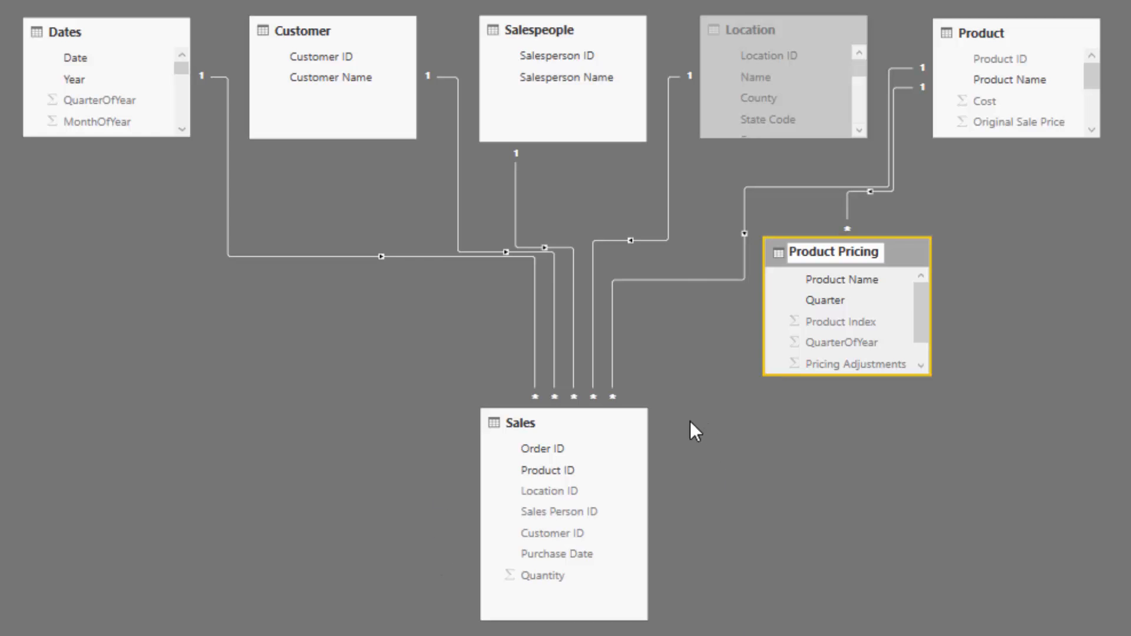
pyautogui.moveTo(985, 247)
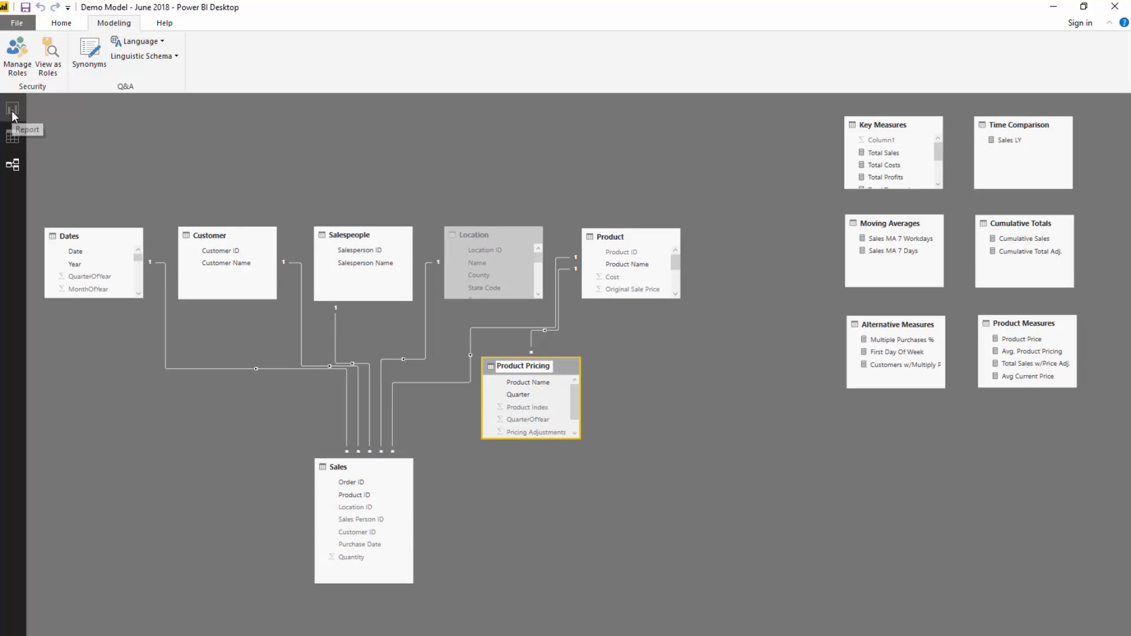
pyautogui.click(12, 107)
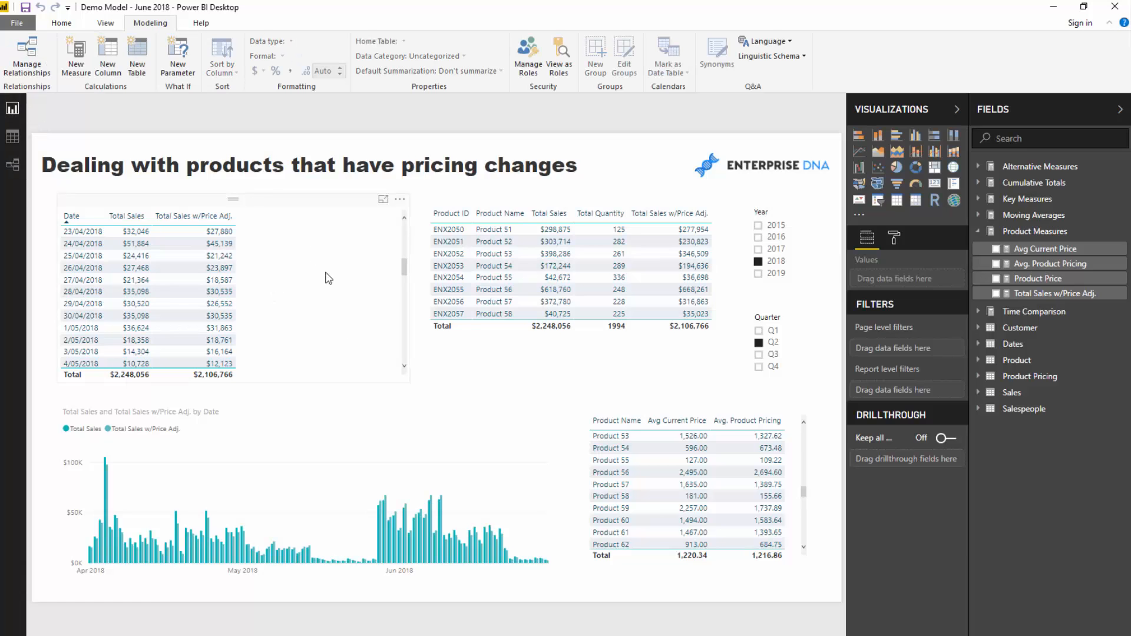
# Step: Inspect the sales-by-date table and sales comparison chart, then bring up Avg. Product Pricing
pyautogui.click(310, 495)
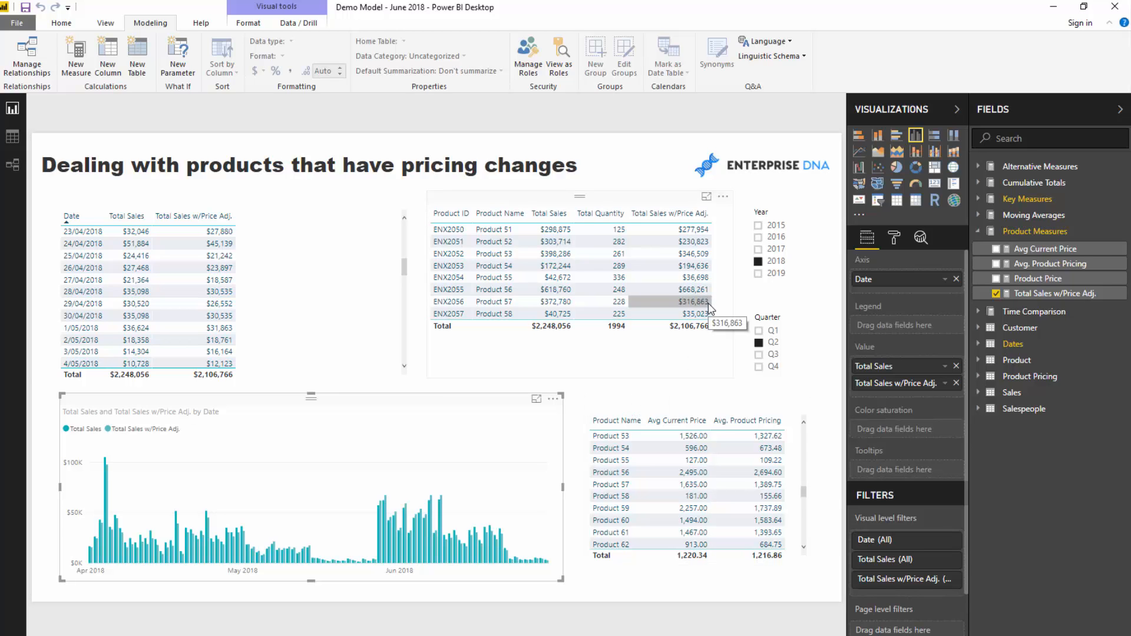
pyautogui.click(696, 480)
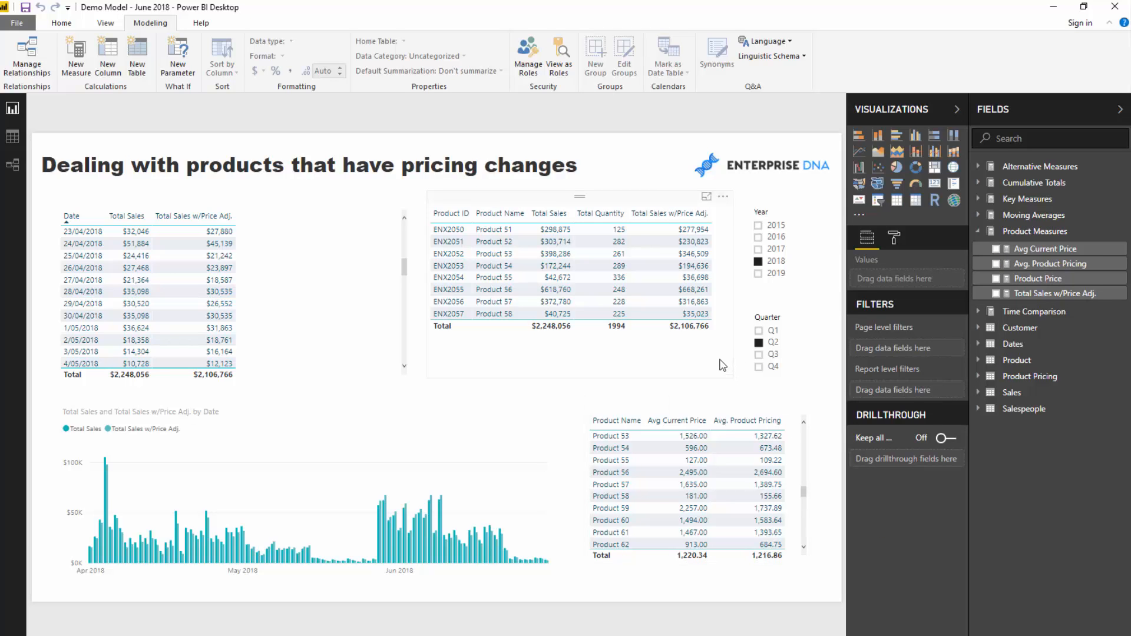
pyautogui.moveTo(719, 391)
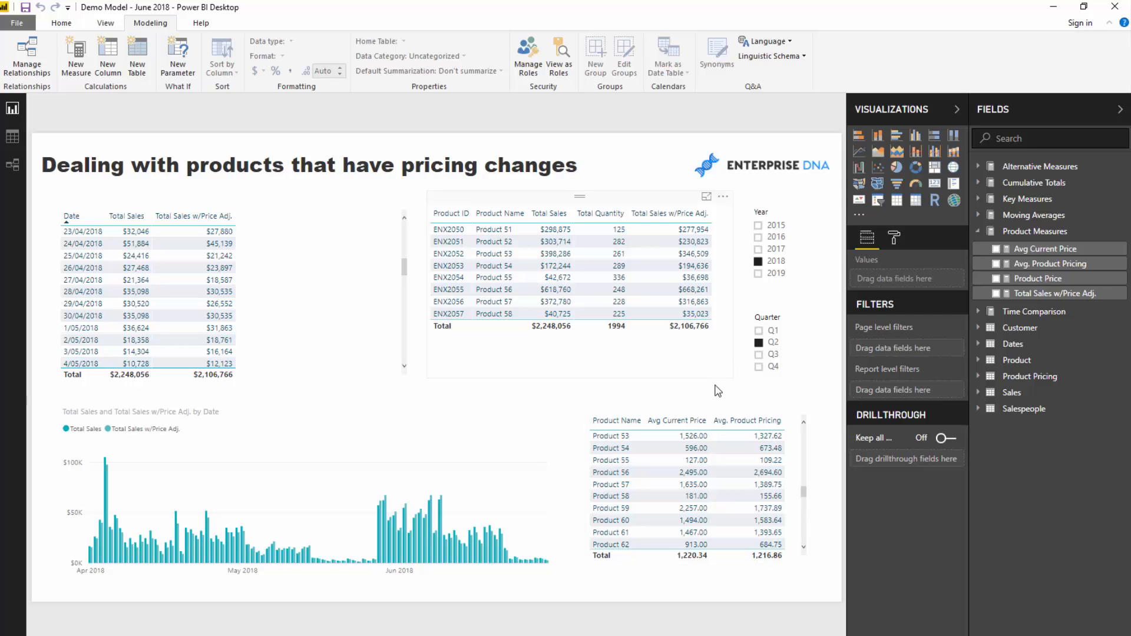
pyautogui.moveTo(687, 363)
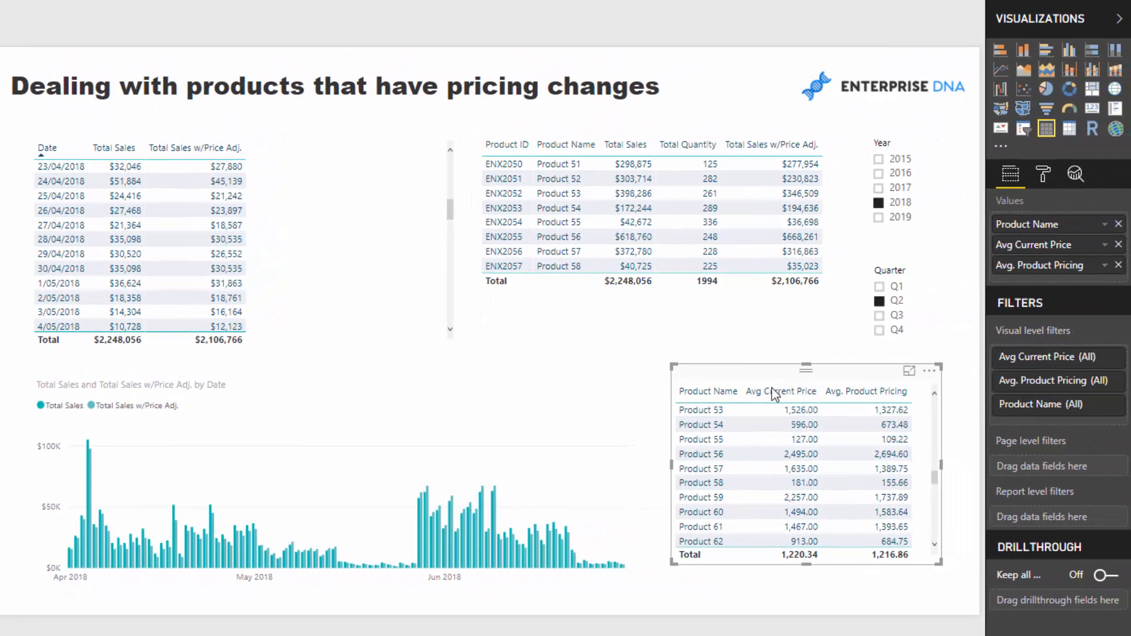
pyautogui.moveTo(781, 391)
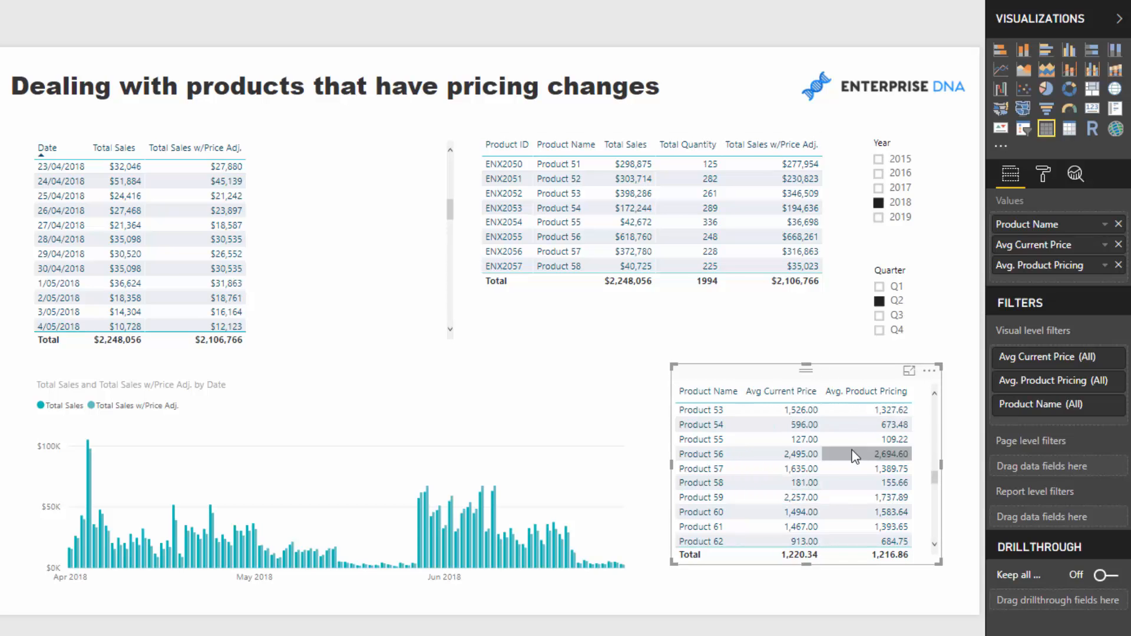
pyautogui.moveTo(868, 392)
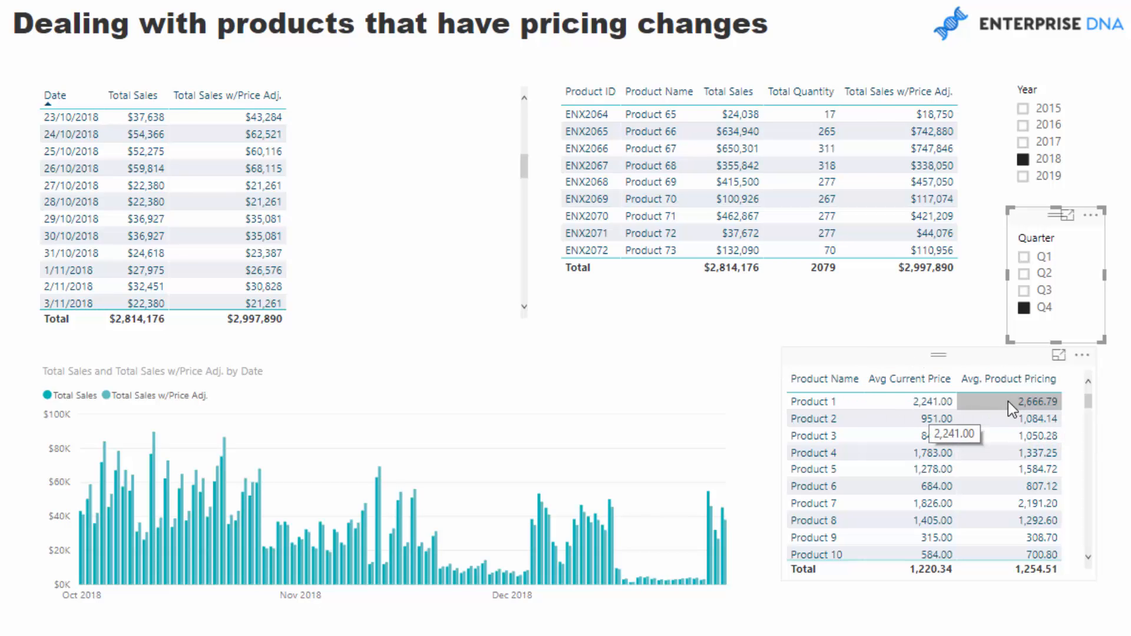
pyautogui.click(1024, 290)
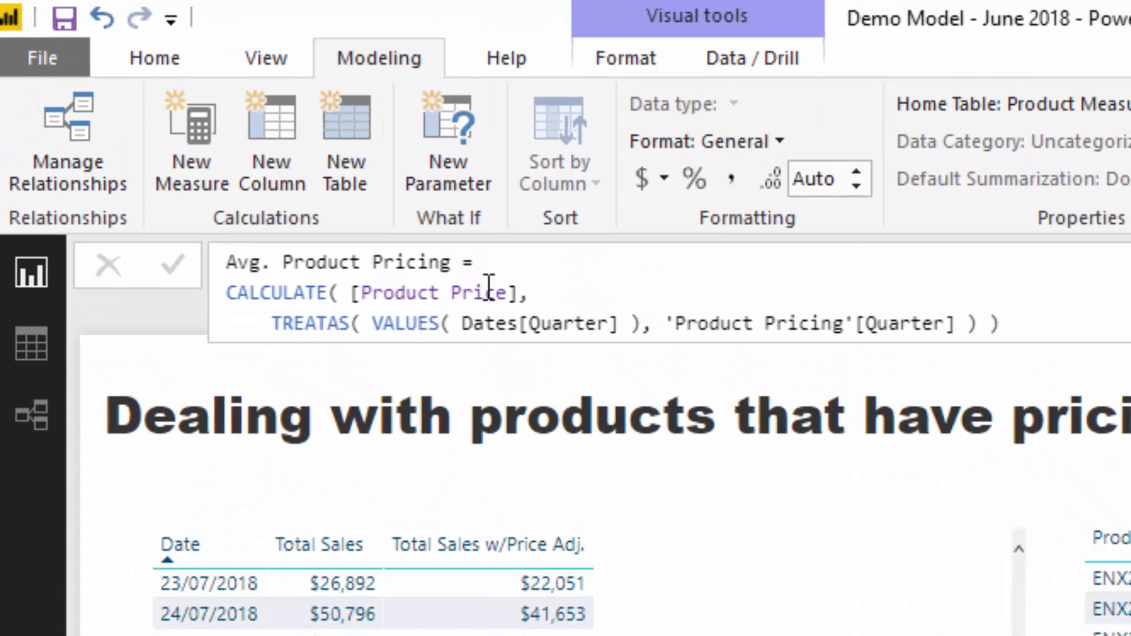
pyautogui.moveTo(571, 290)
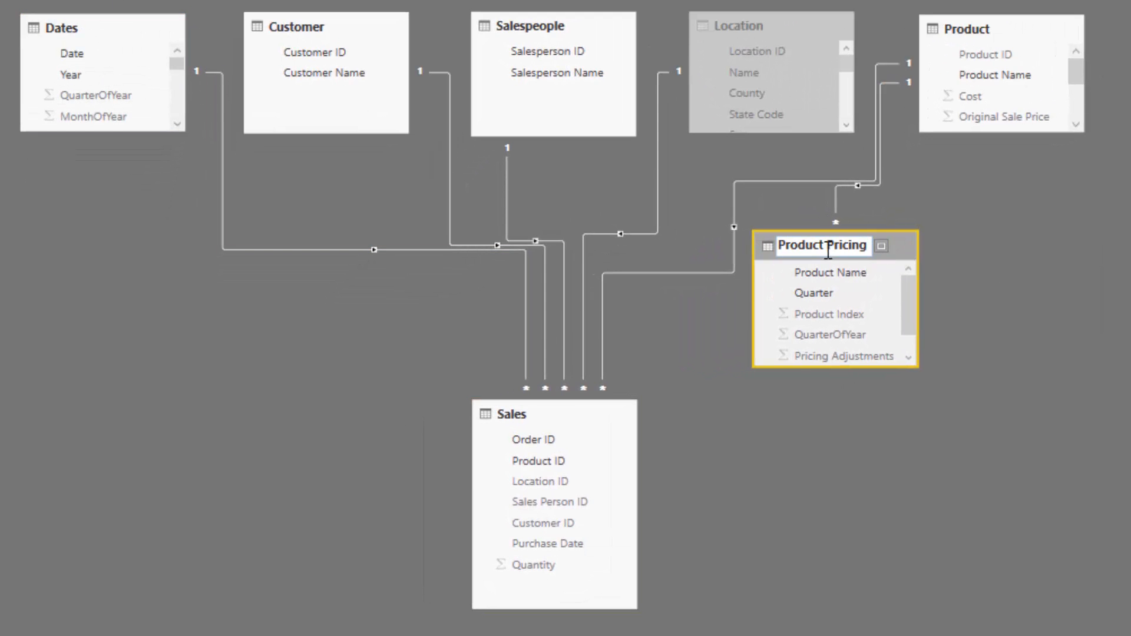
pyautogui.moveTo(997, 261)
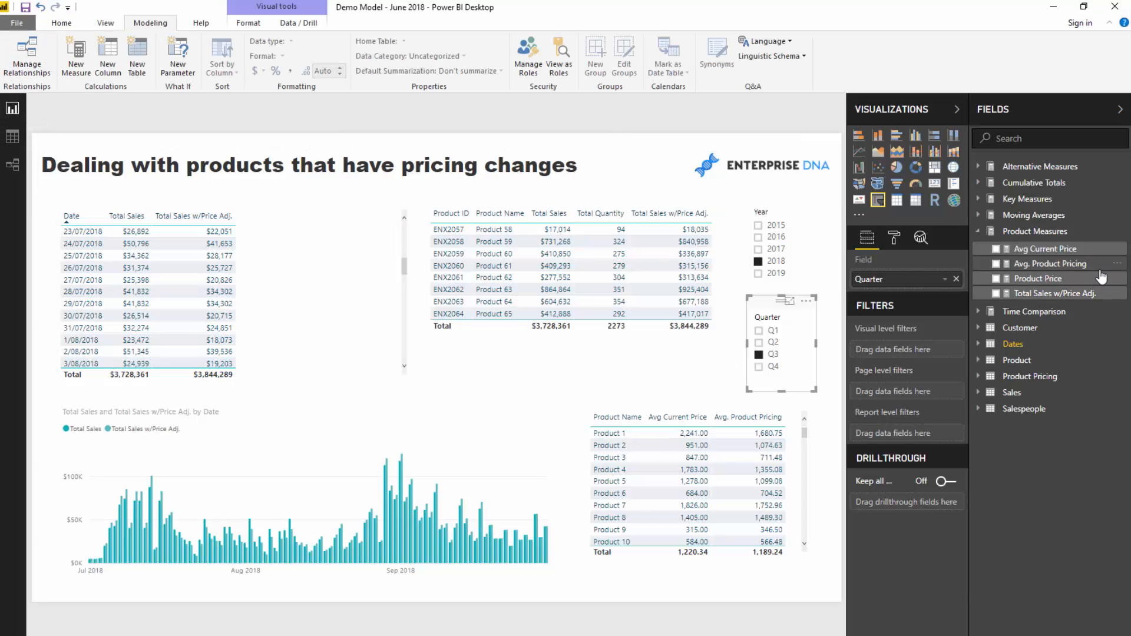
# Step: Show the Avg. Product Pricing formula and highlight its TREATAS filter argument
pyautogui.click(1050, 263)
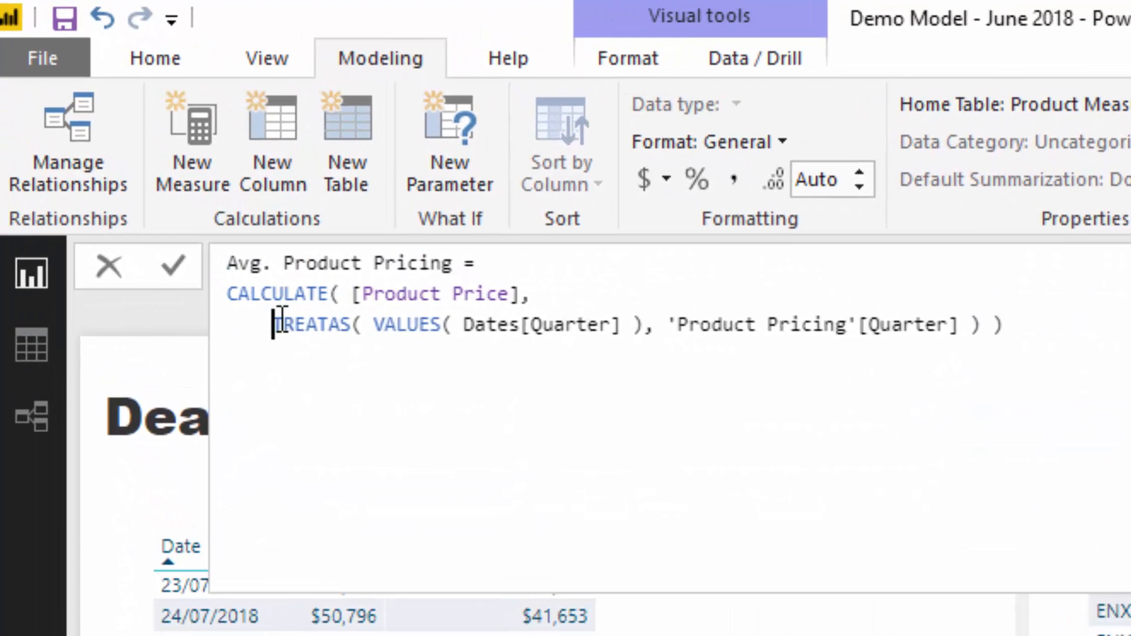
pyautogui.moveTo(273, 325); pyautogui.dragTo(1002, 325)
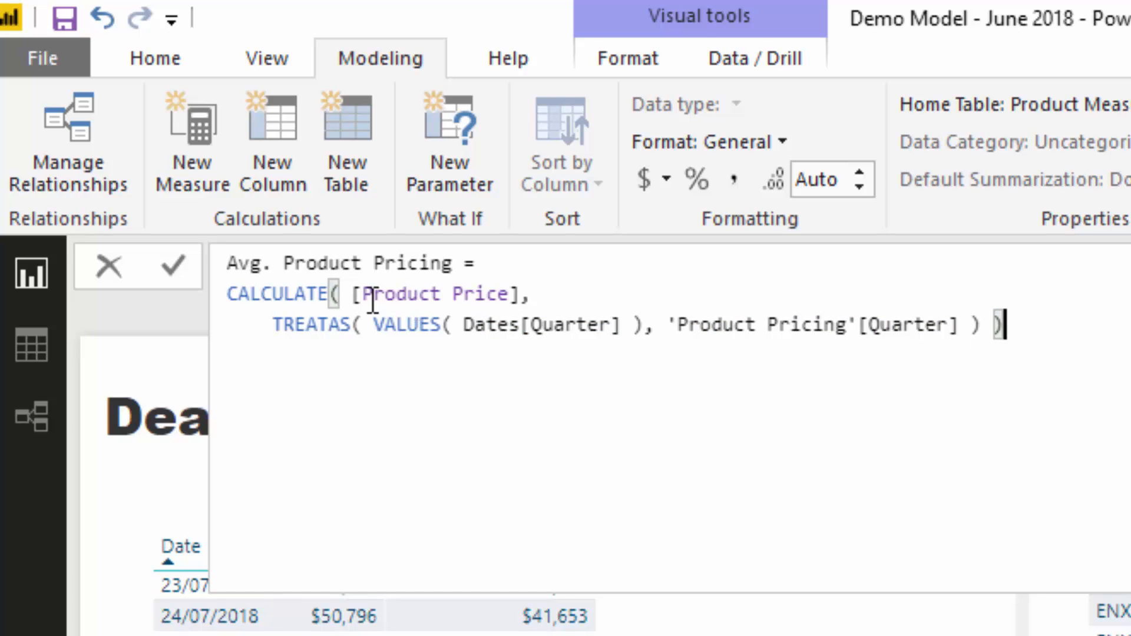
pyautogui.moveTo(273, 325); pyautogui.dragTo(1000, 324)
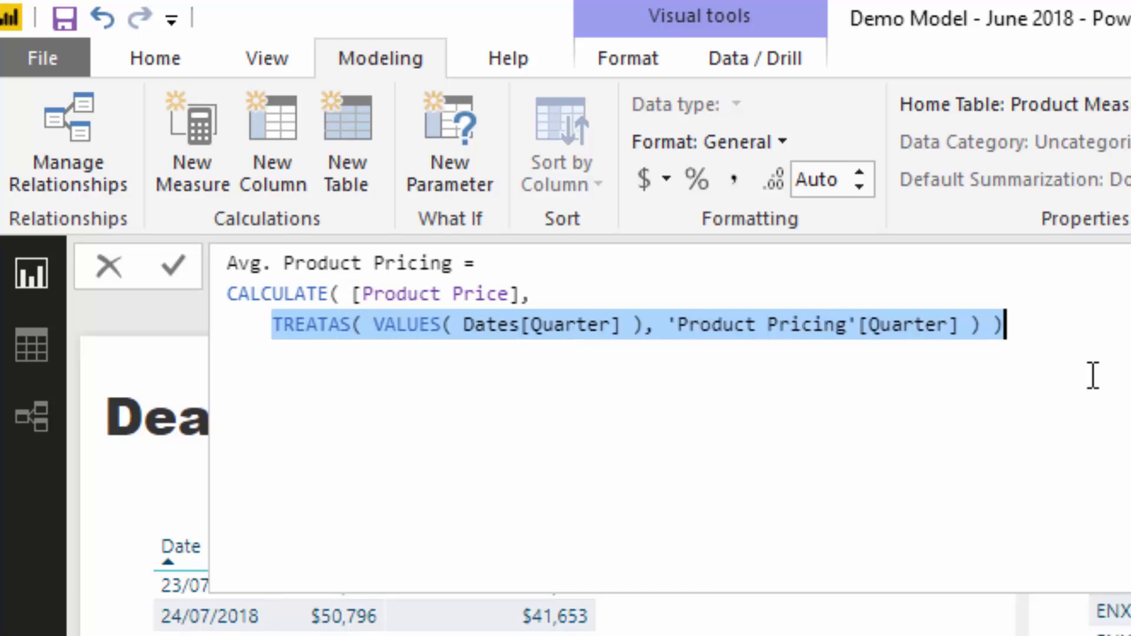
pyautogui.moveTo(758, 451)
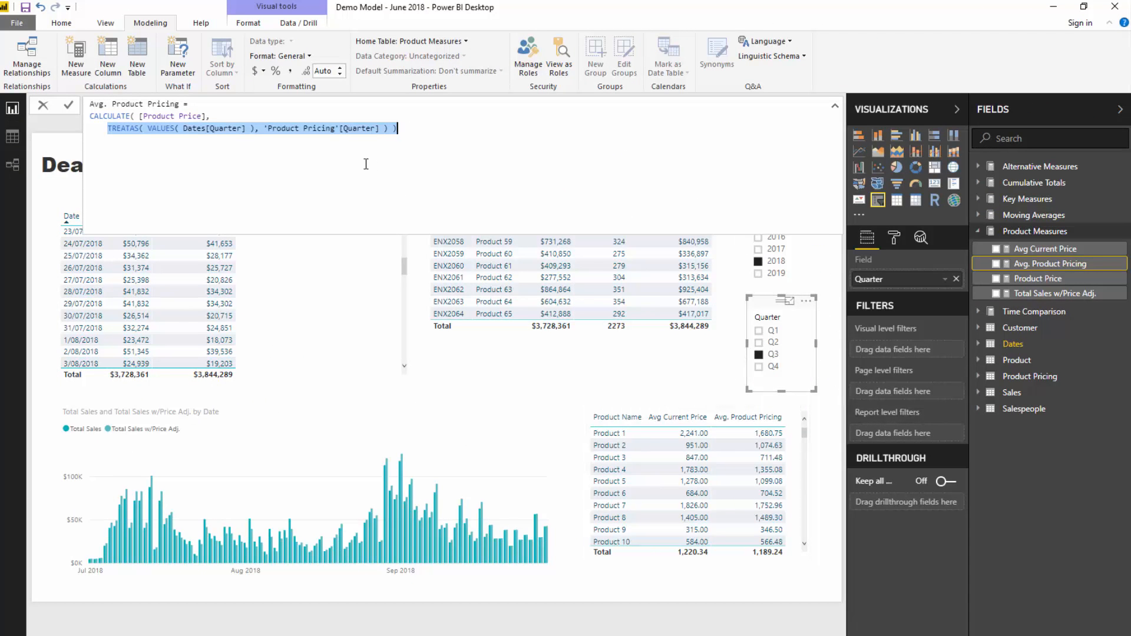
pyautogui.moveTo(238, 87)
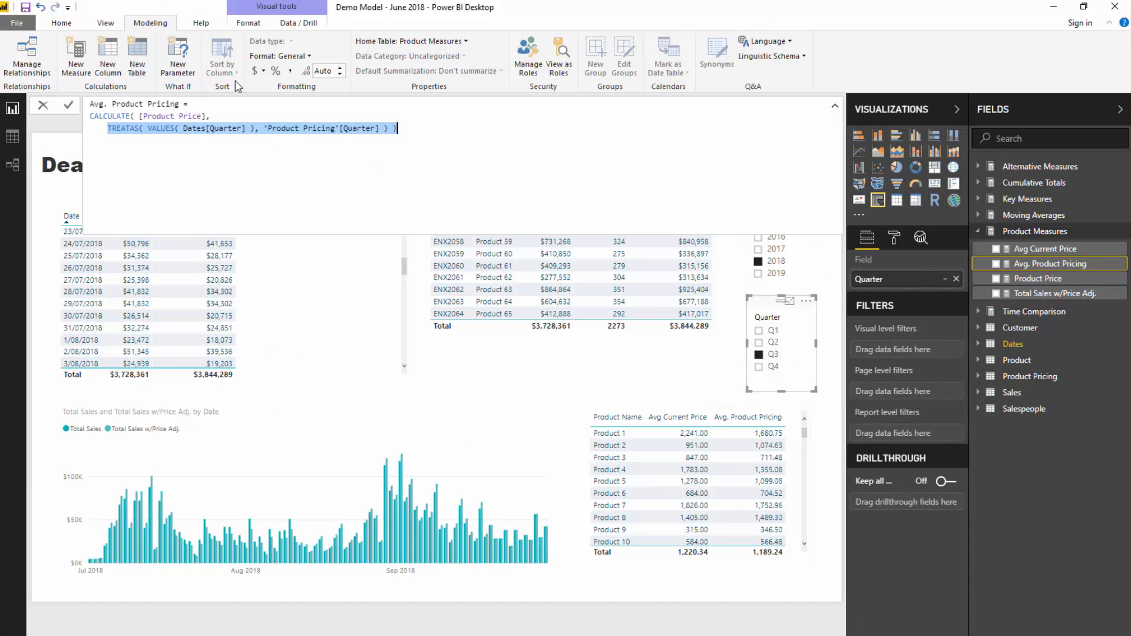
pyautogui.moveTo(814, 323)
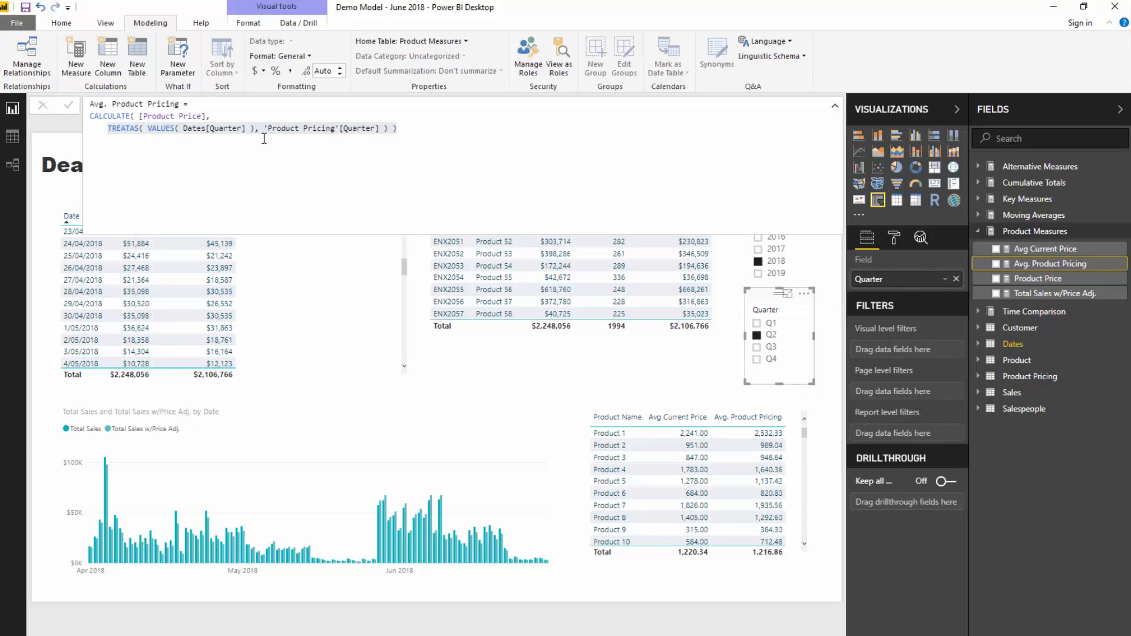
pyautogui.moveTo(835, 354)
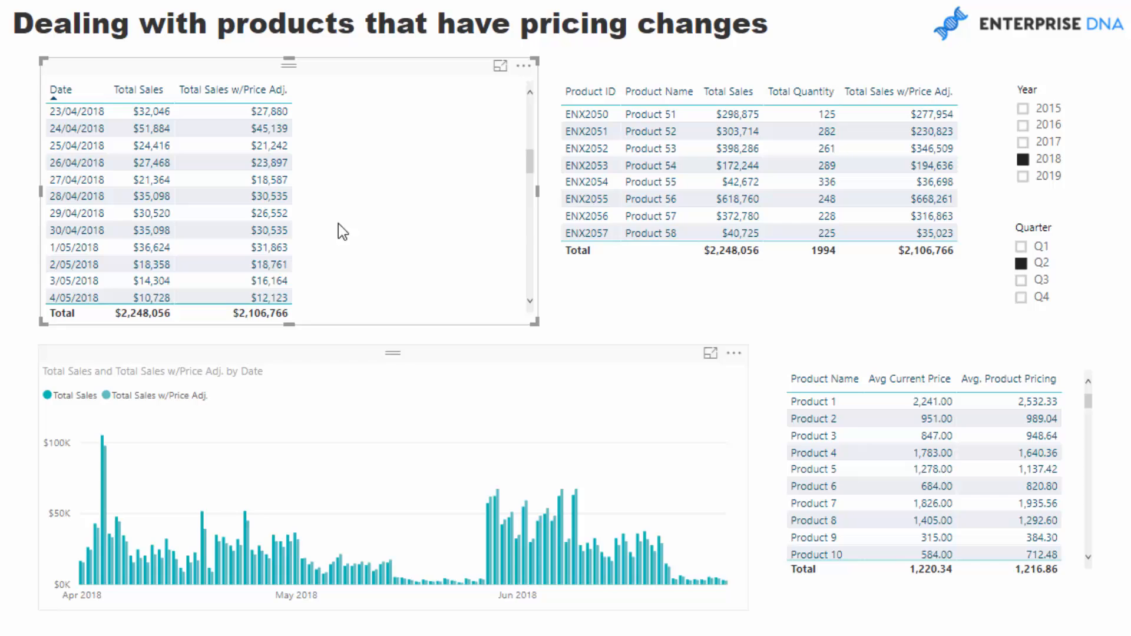
pyautogui.moveTo(373, 178)
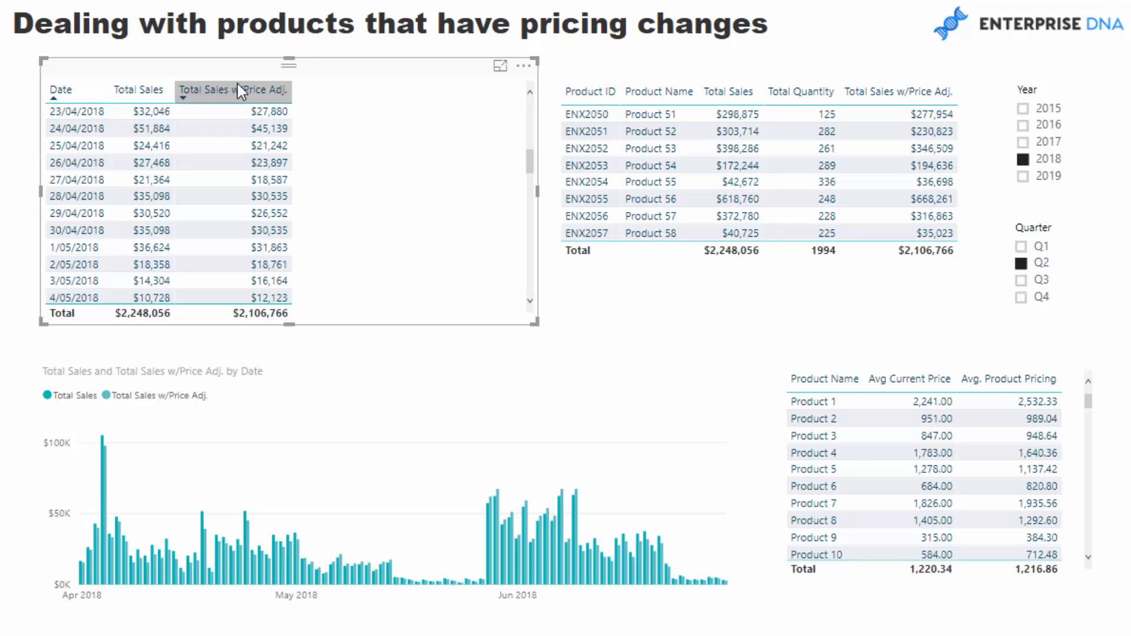
pyautogui.moveTo(308, 103)
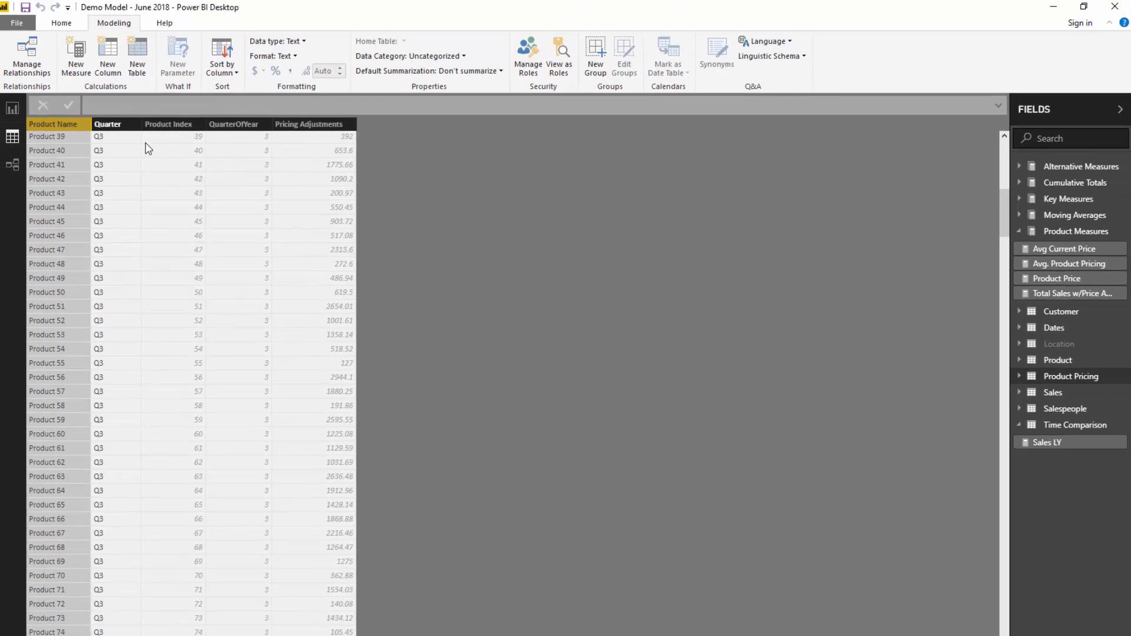
pyautogui.moveTo(97, 279)
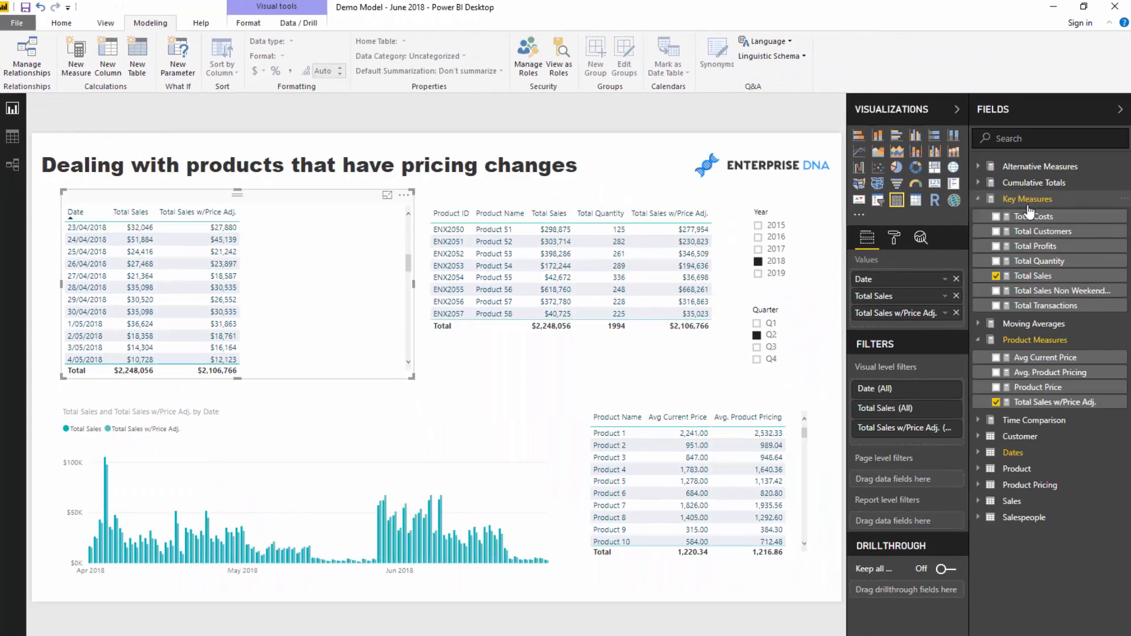
# Step: Show the Total Sales formula: SUMX of quantity times related current price
pyautogui.click(1034, 276)
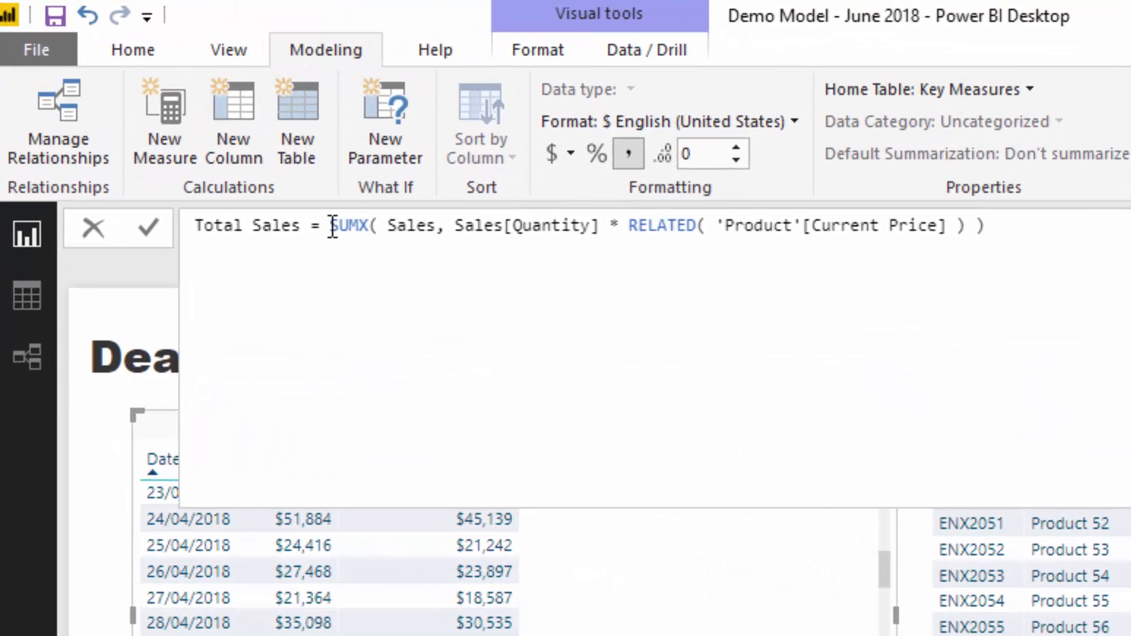
pyautogui.press('Enter')
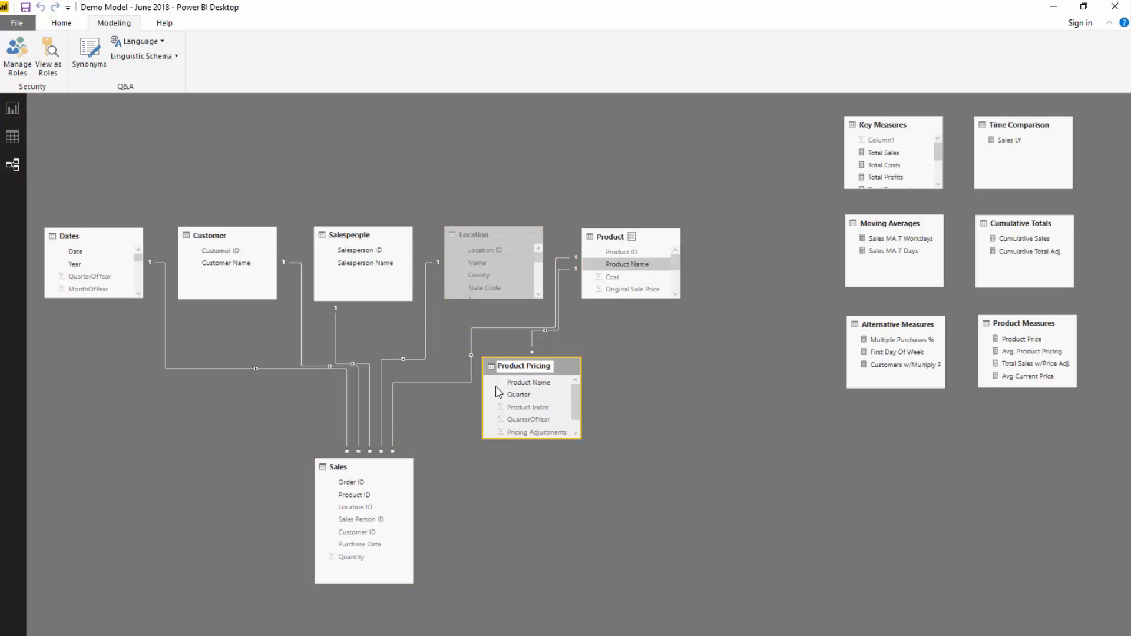
pyautogui.click(354, 494)
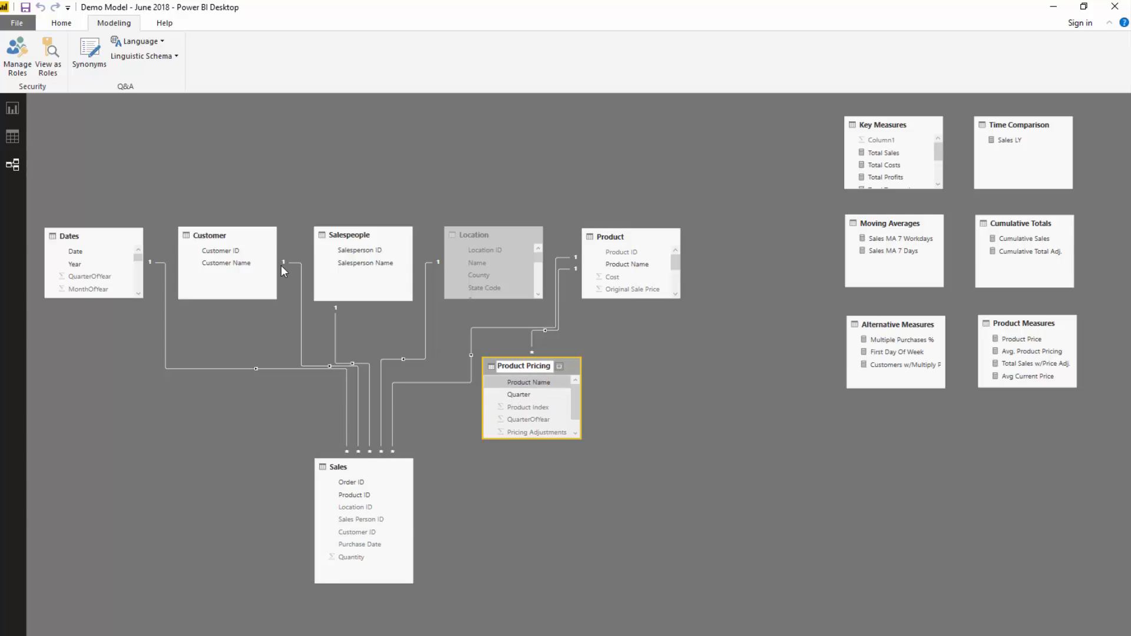
pyautogui.moveTo(12, 109)
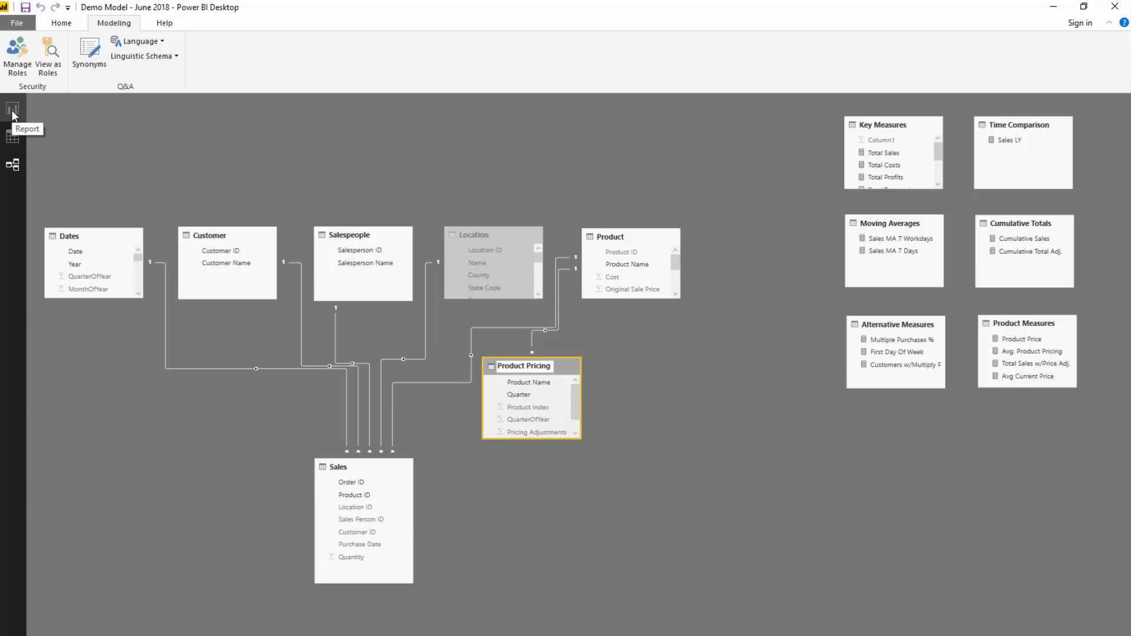
pyautogui.click(13, 109)
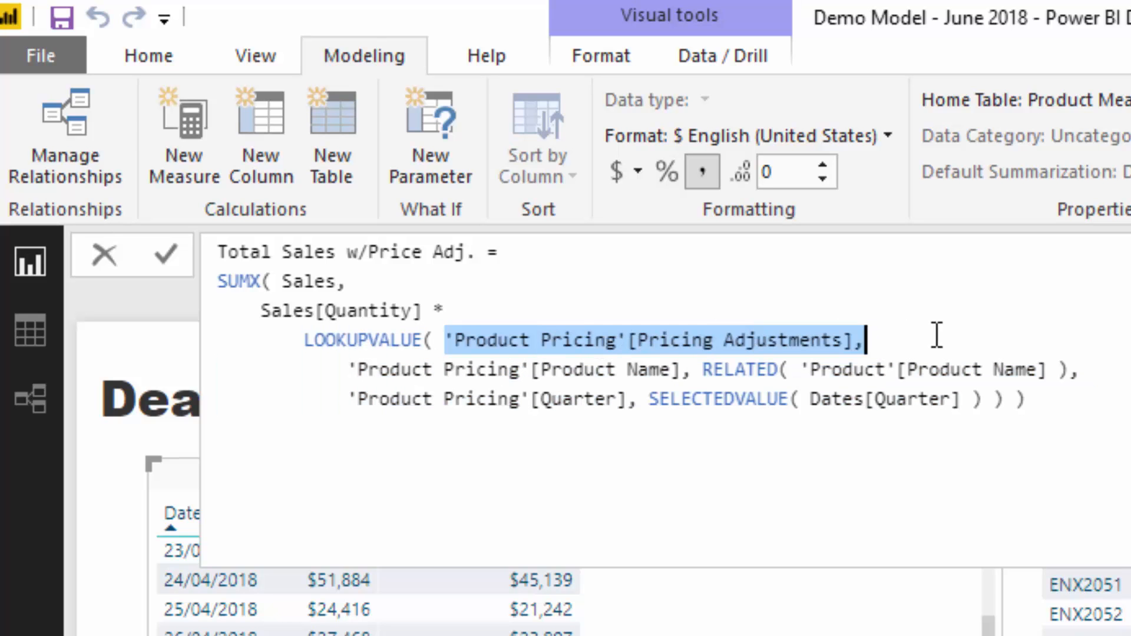
pyautogui.moveTo(788, 340)
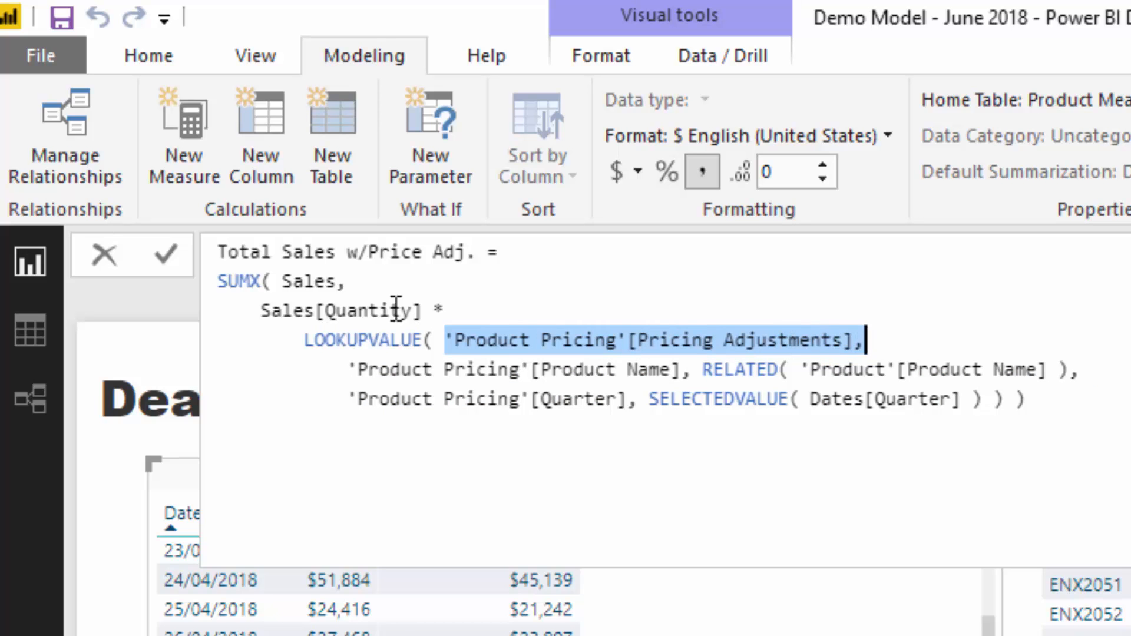
pyautogui.moveTo(401, 353)
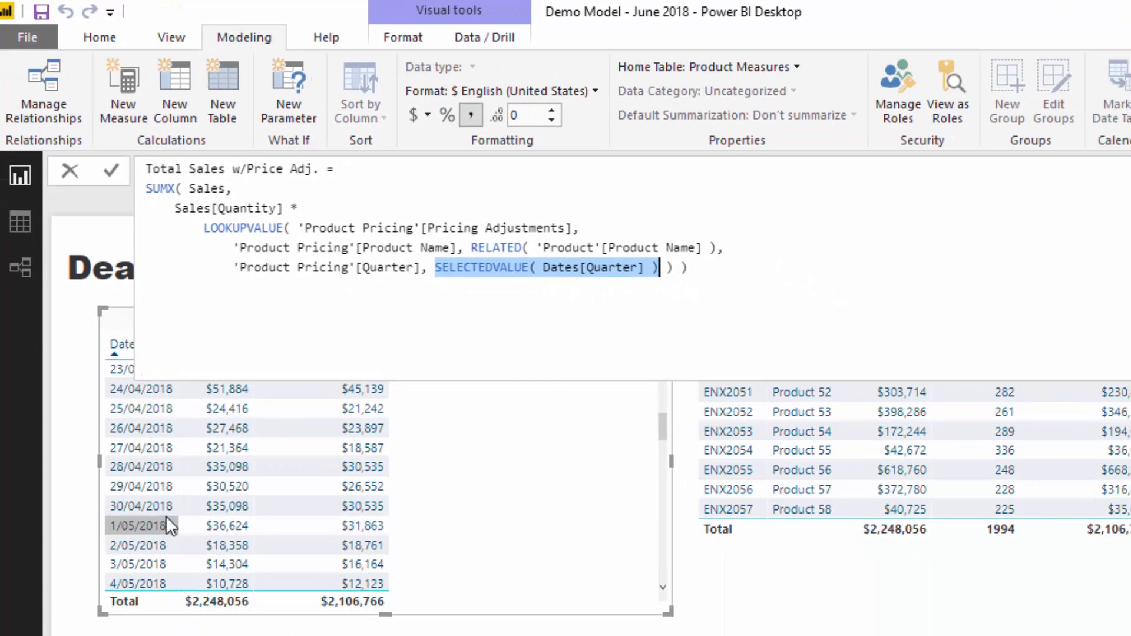
# Step: Highlight the LOOKUPVALUE arguments, including SELECTEDVALUE of Dates Quarter, in the formula bar
pyautogui.click(203, 228)
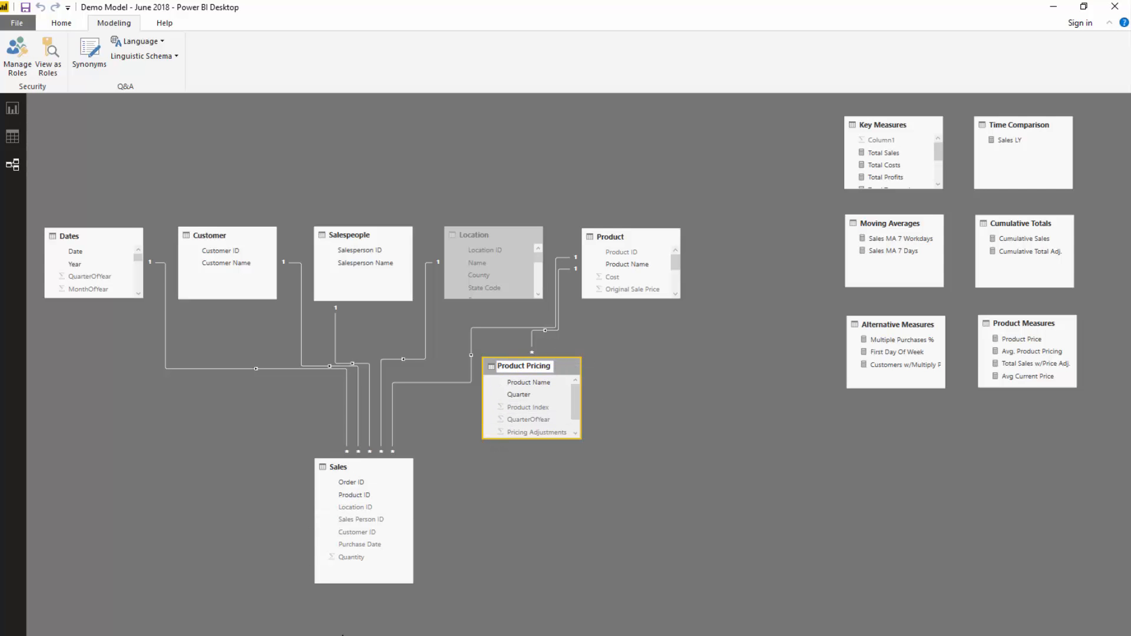
pyautogui.moveTo(443, 497)
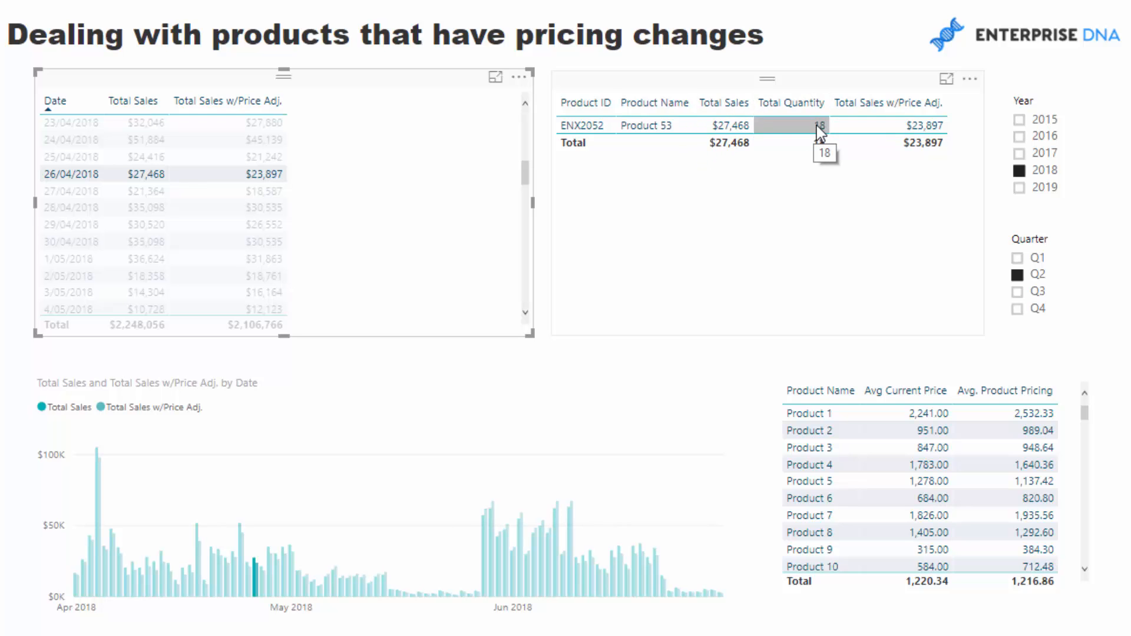
pyautogui.moveTo(938, 112)
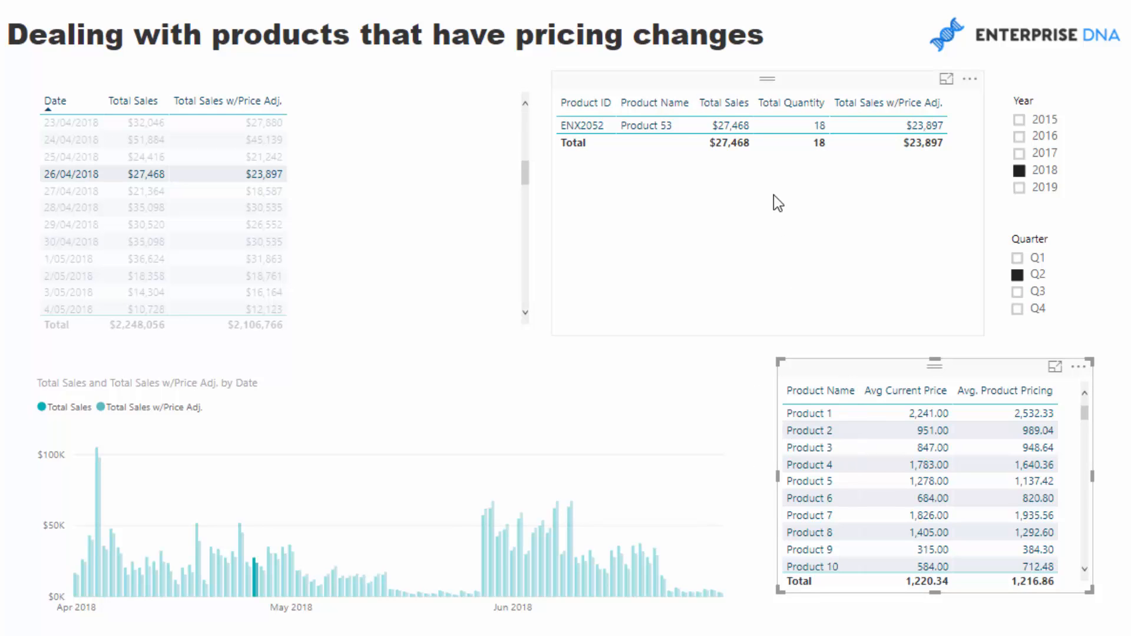
# Step: Select the average product pricing table and scroll down to Product 53 (1,327.62)
pyautogui.click(808, 498)
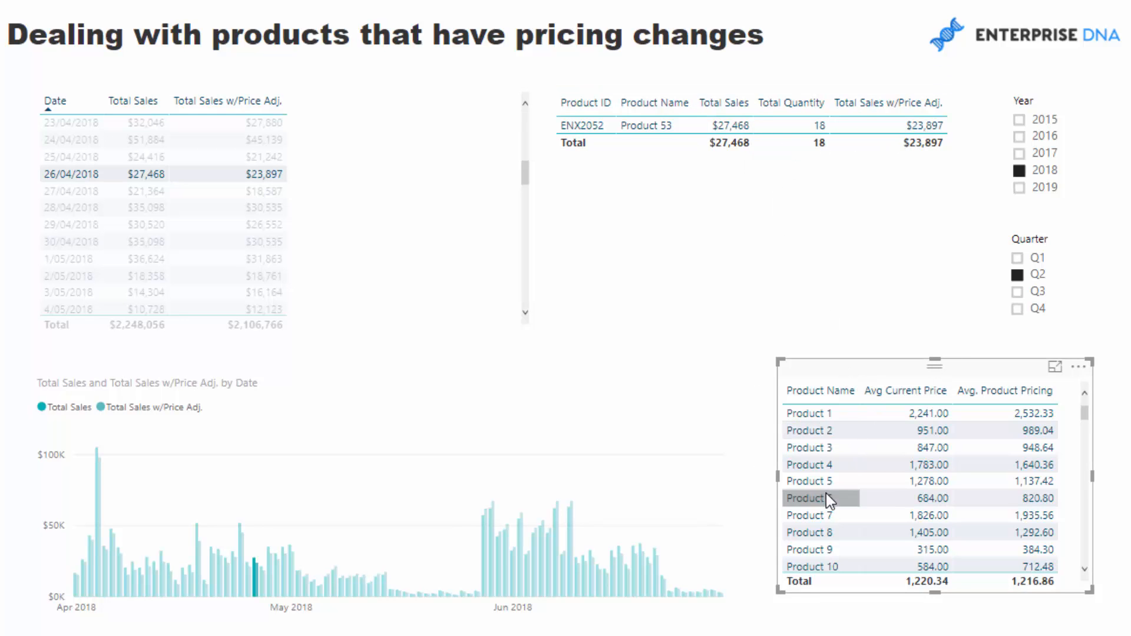
pyautogui.scroll(-3)
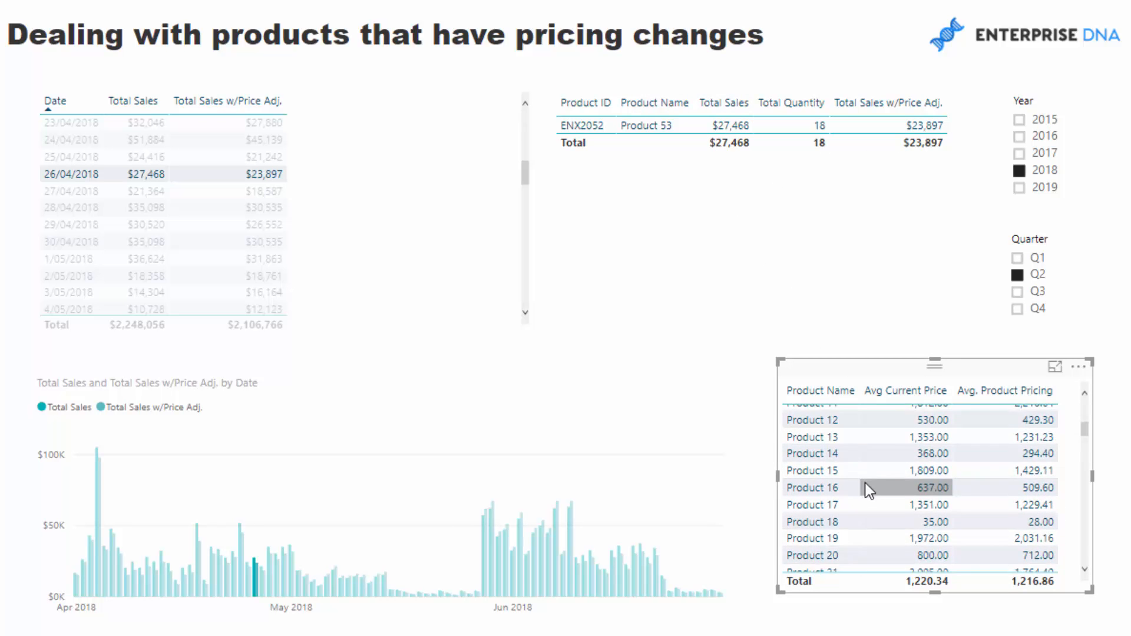
pyautogui.scroll(-3)
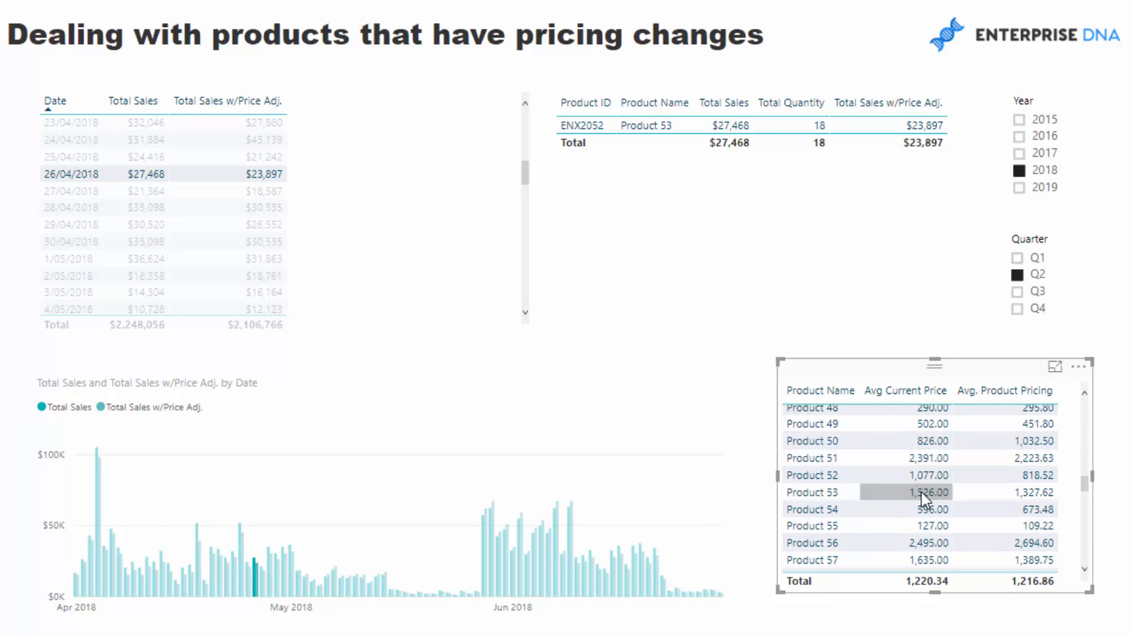
pyautogui.moveTo(931, 497)
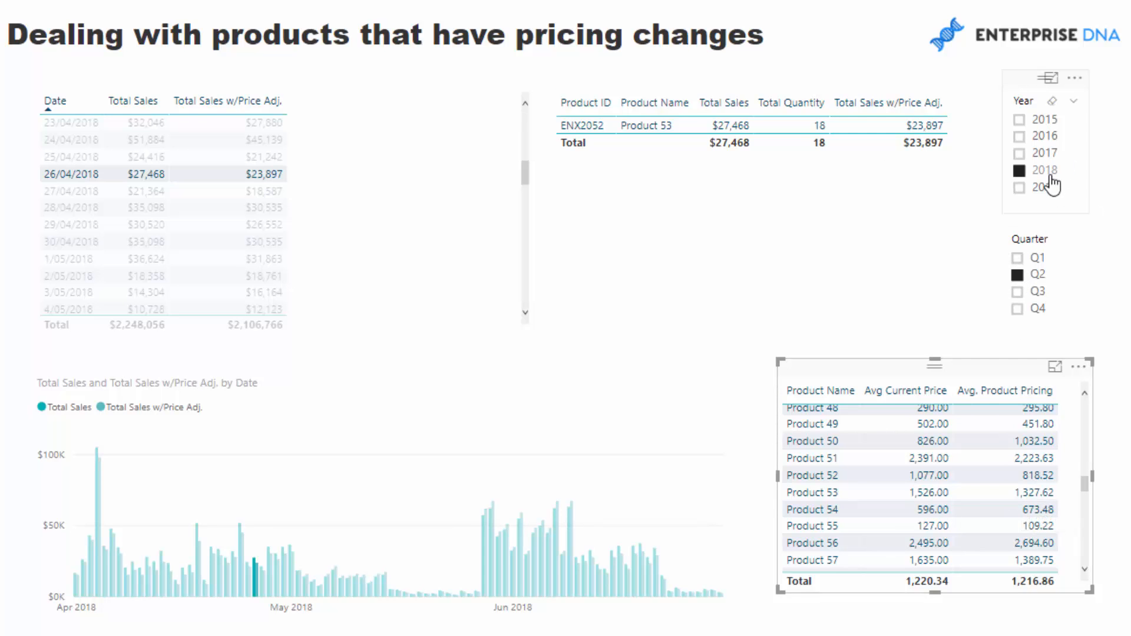
pyautogui.moveTo(1025, 195)
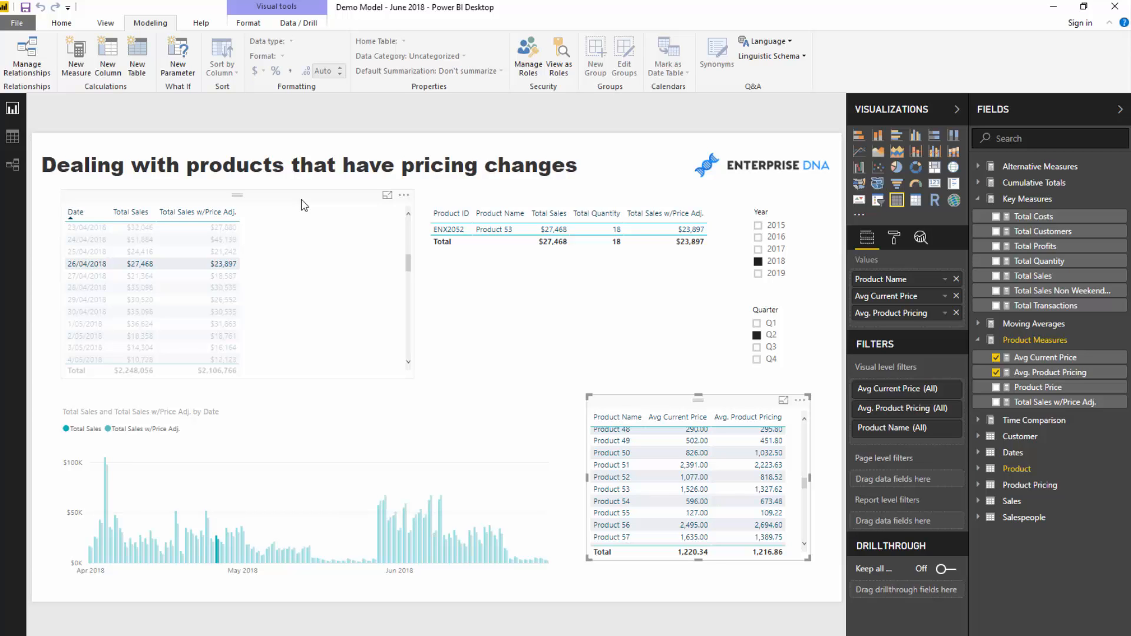
# Step: Reopen the measure formulas in Product Measures, ending on Avg. Product Pricing with its TREATAS filter visible
pyautogui.click(1060, 401)
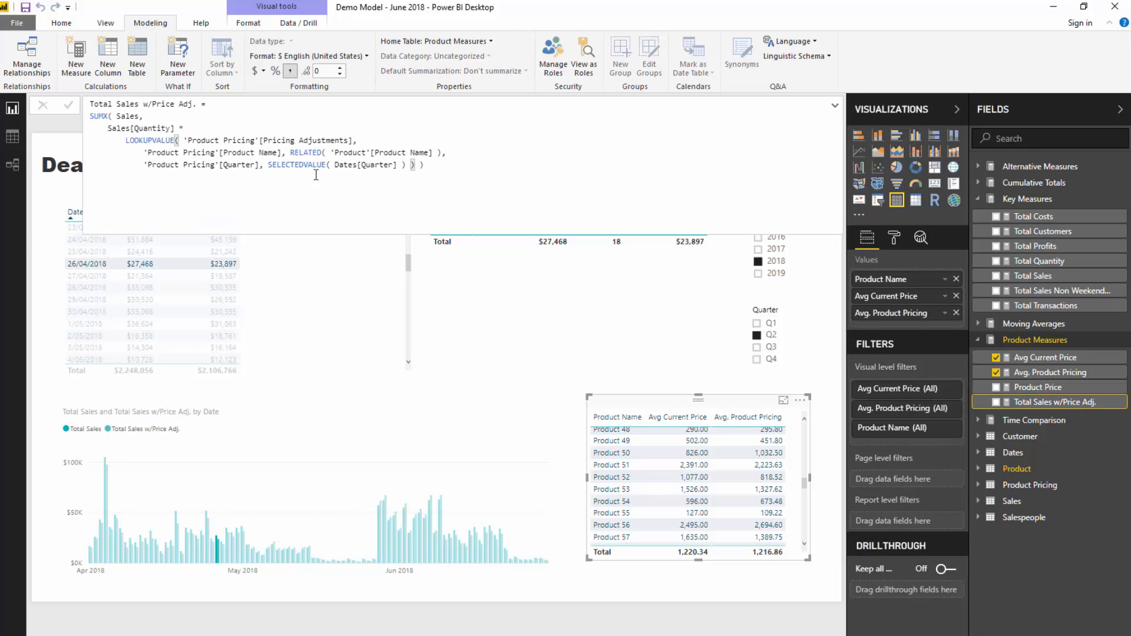
pyautogui.moveTo(848, 375)
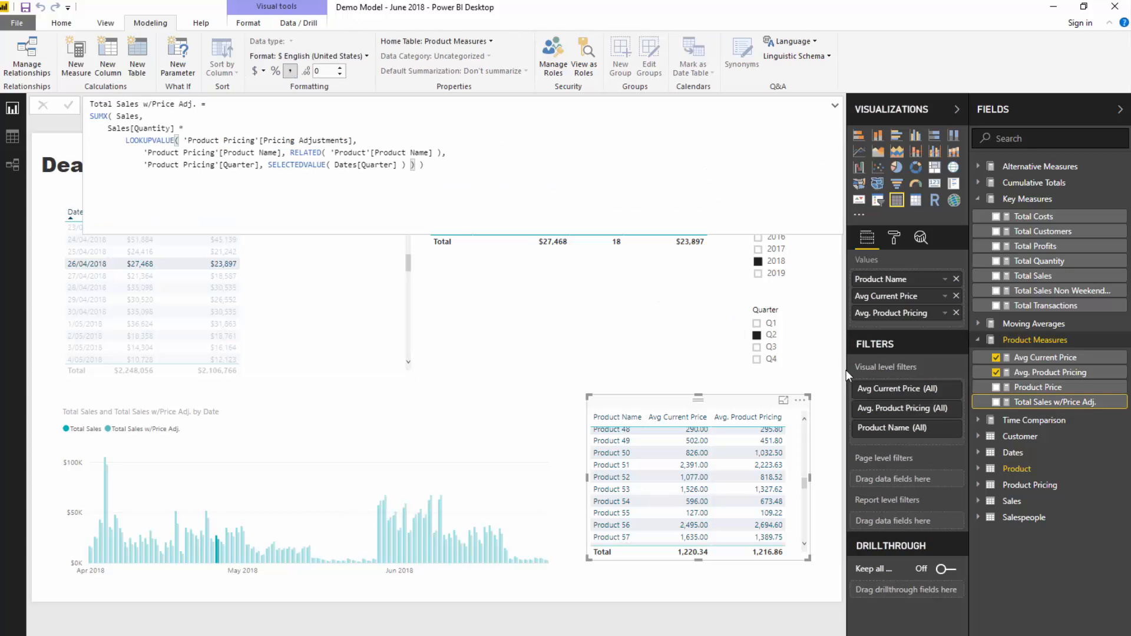
pyautogui.click(1051, 372)
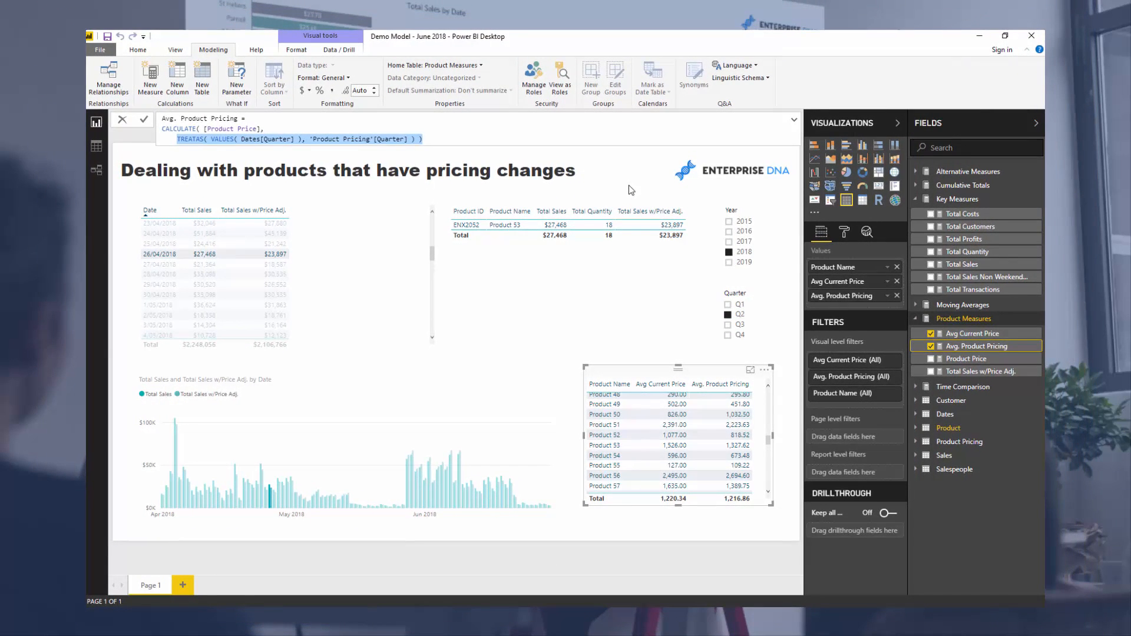
pyautogui.moveTo(369, 270)
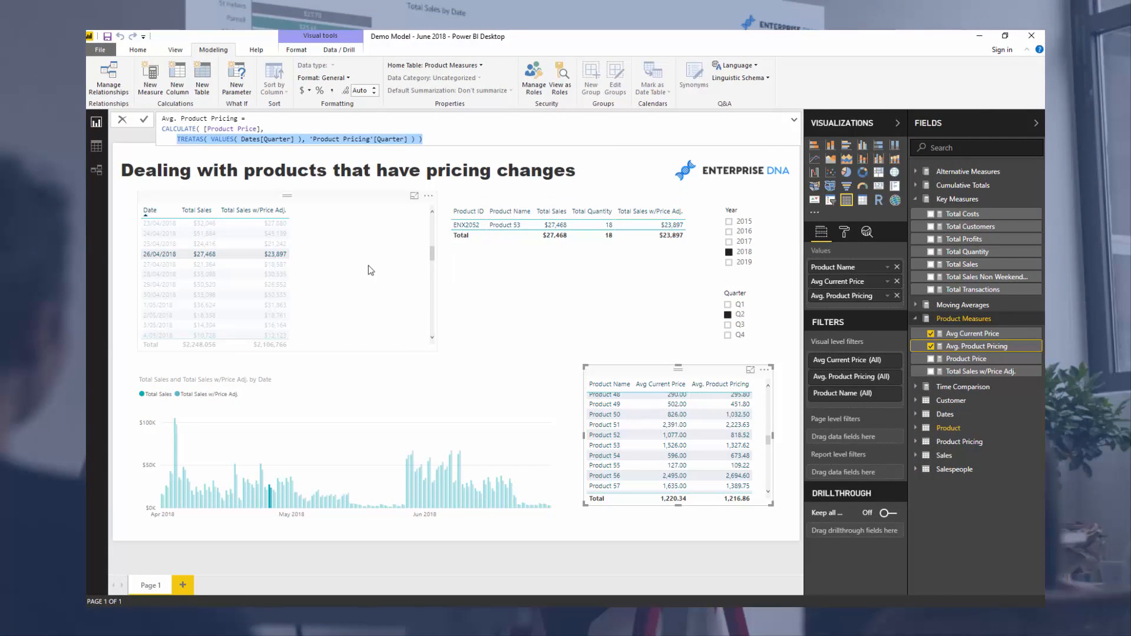